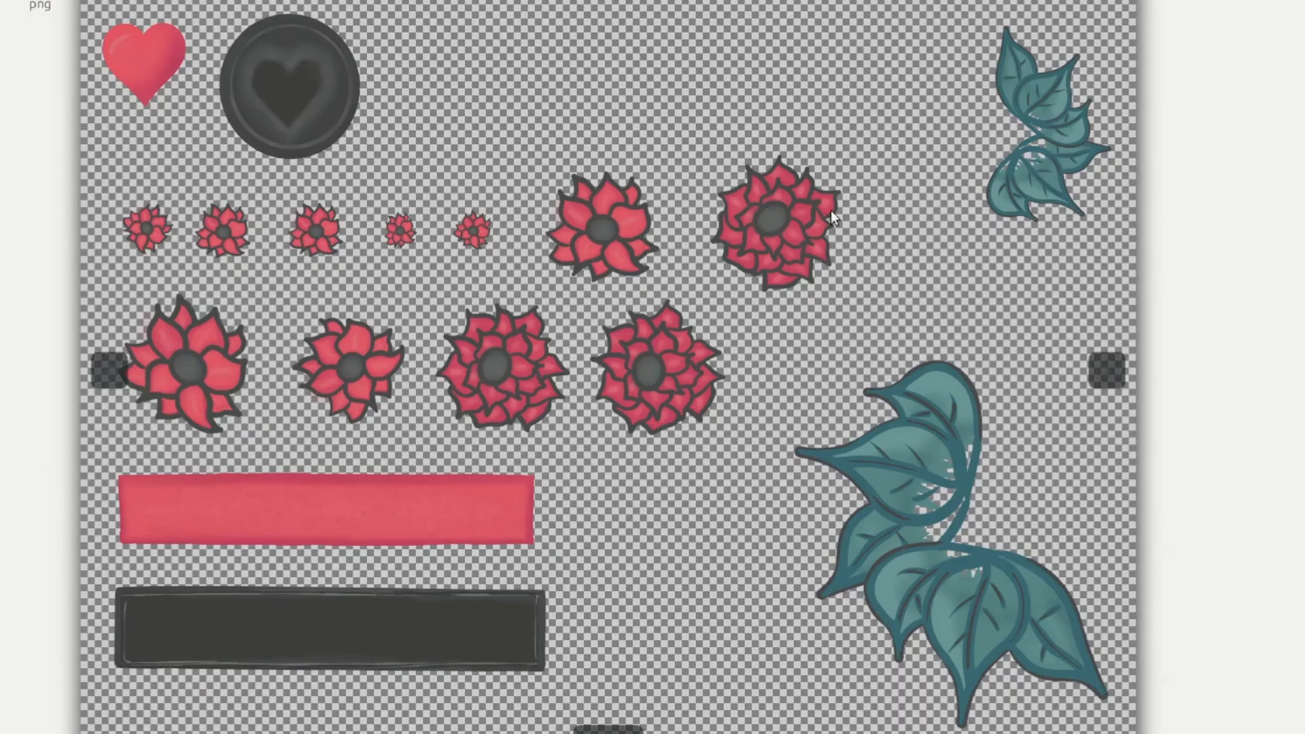
mouse_move(564, 242)
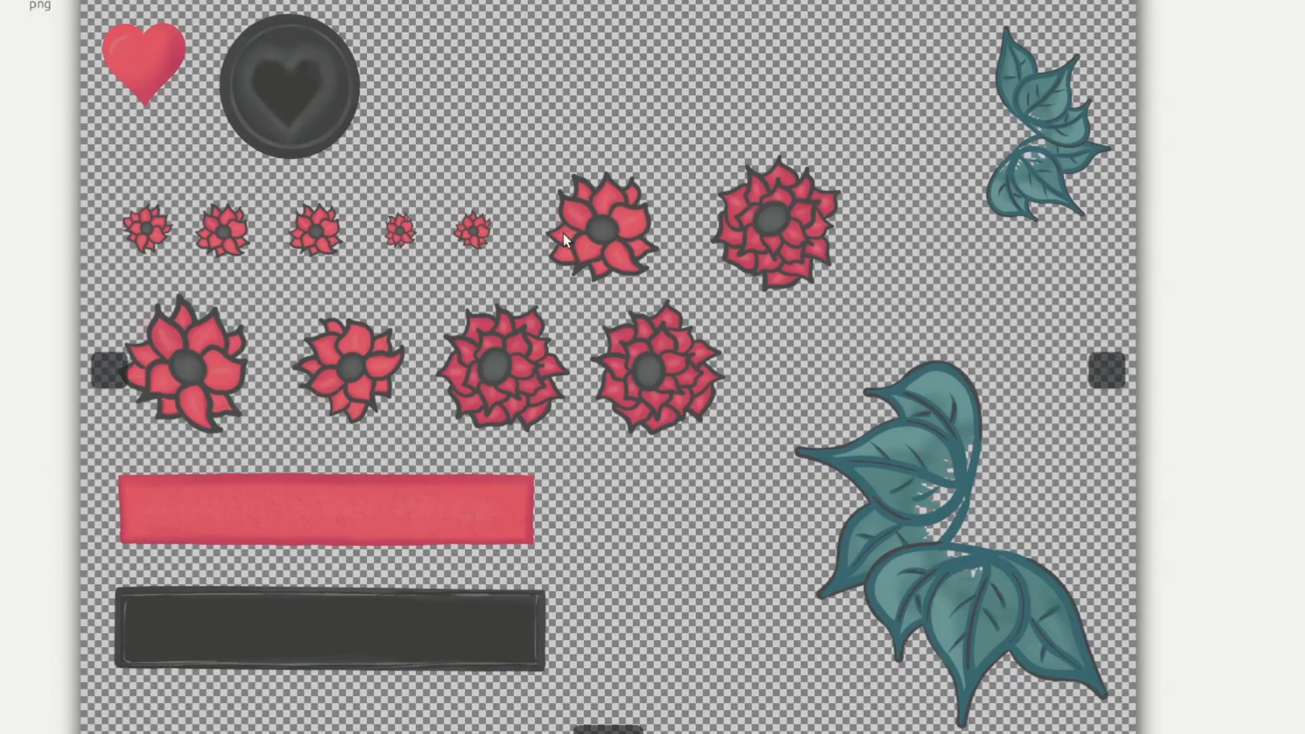
mouse_move(207, 418)
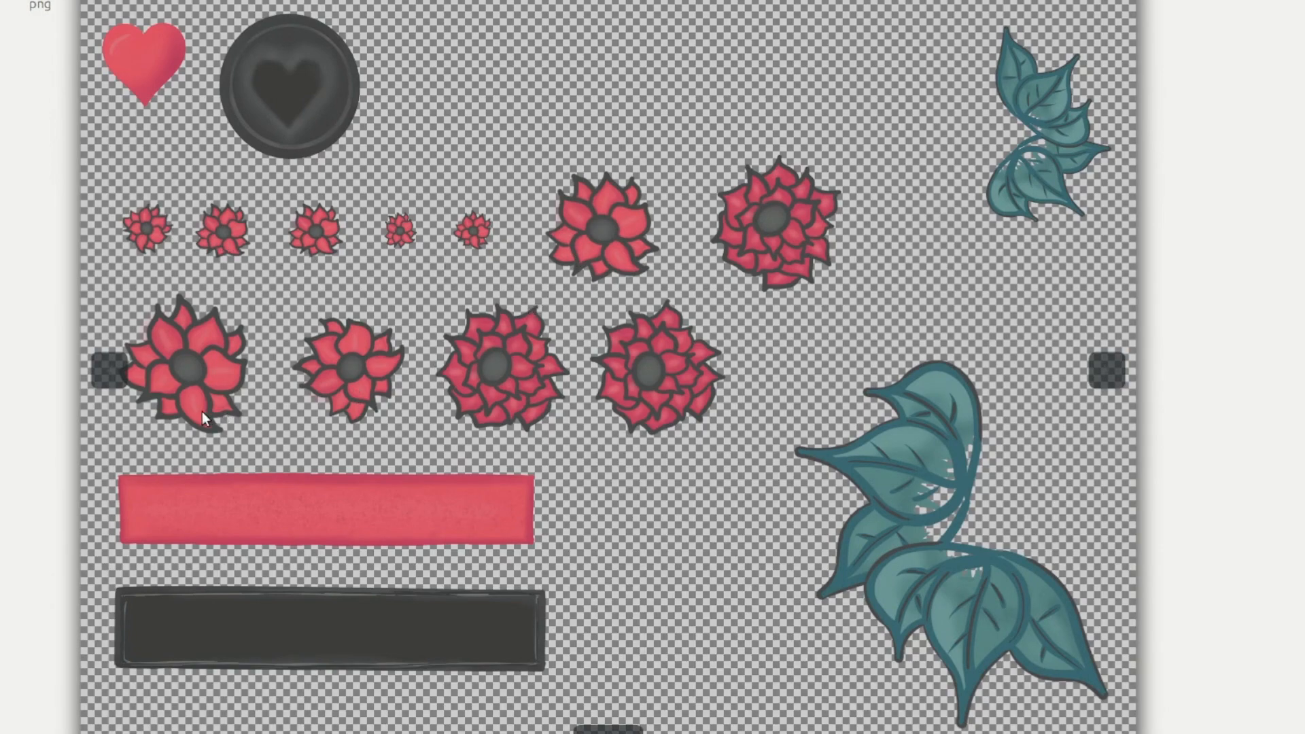
mouse_move(121, 503)
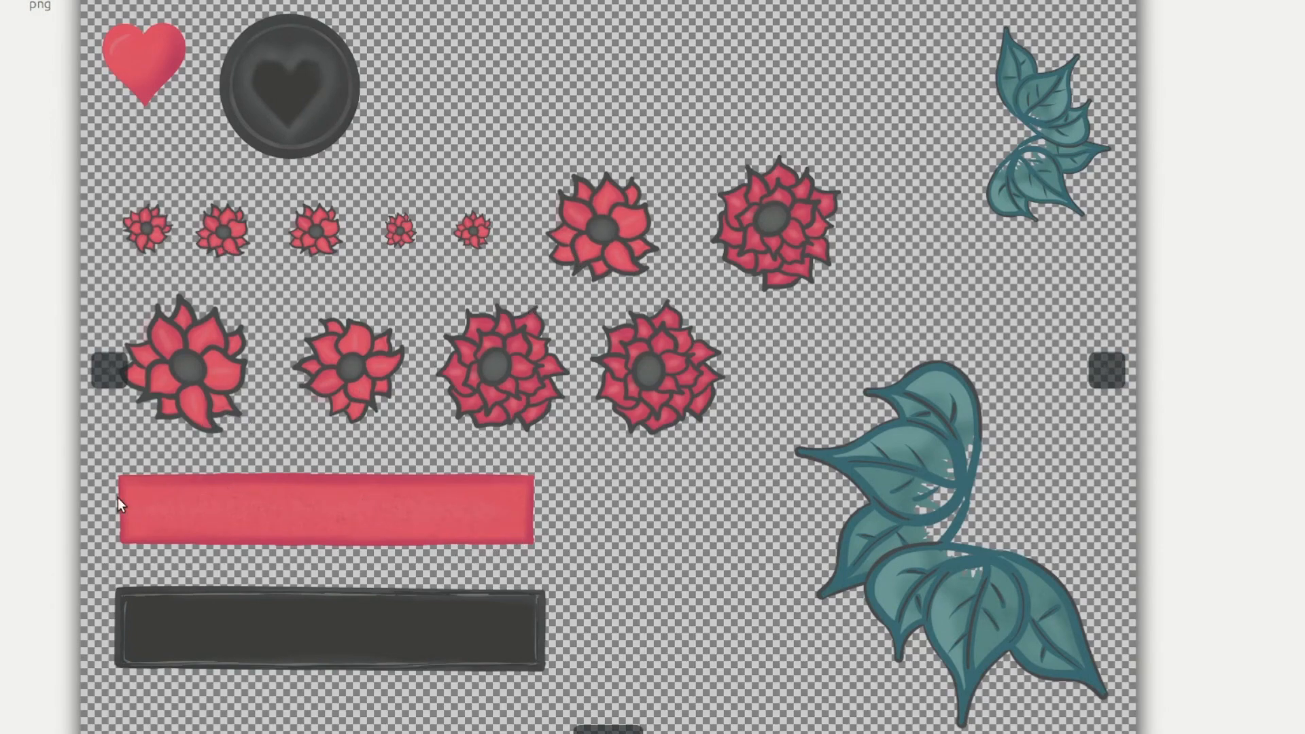
mouse_move(413, 676)
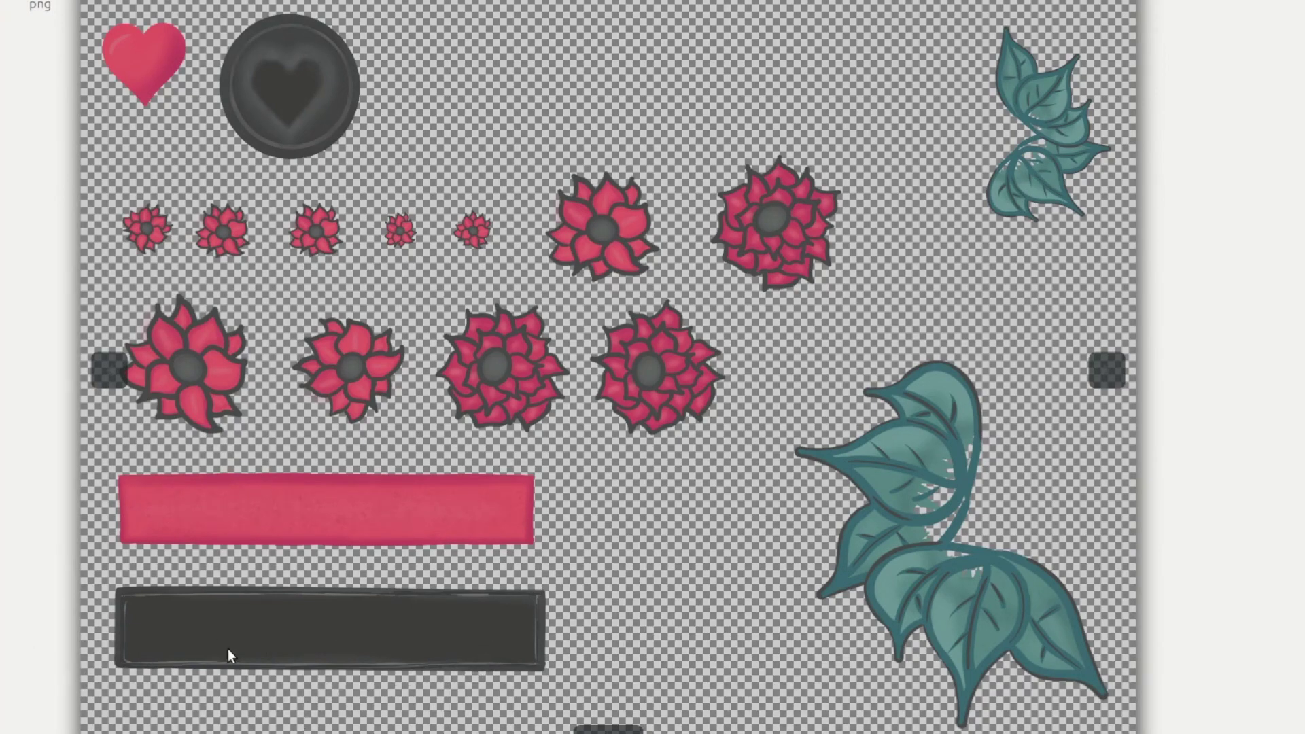
mouse_move(990, 675)
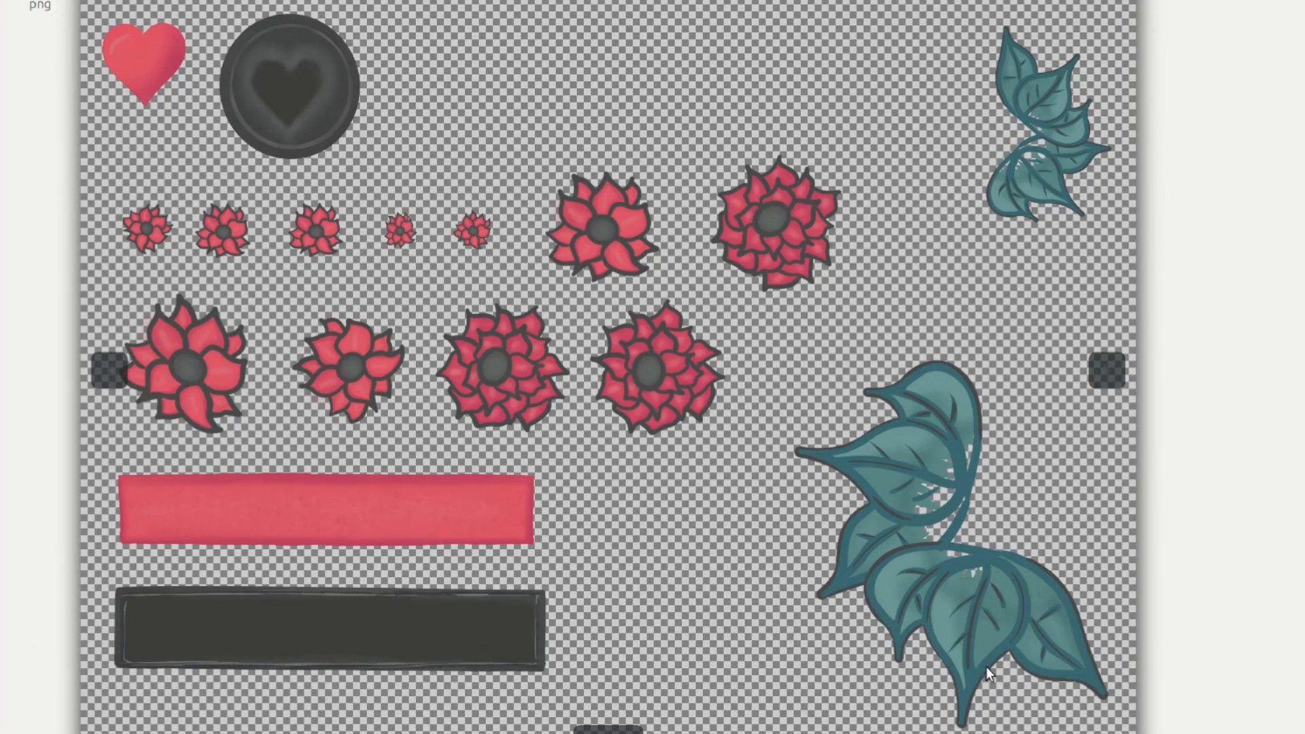
mouse_move(1014, 408)
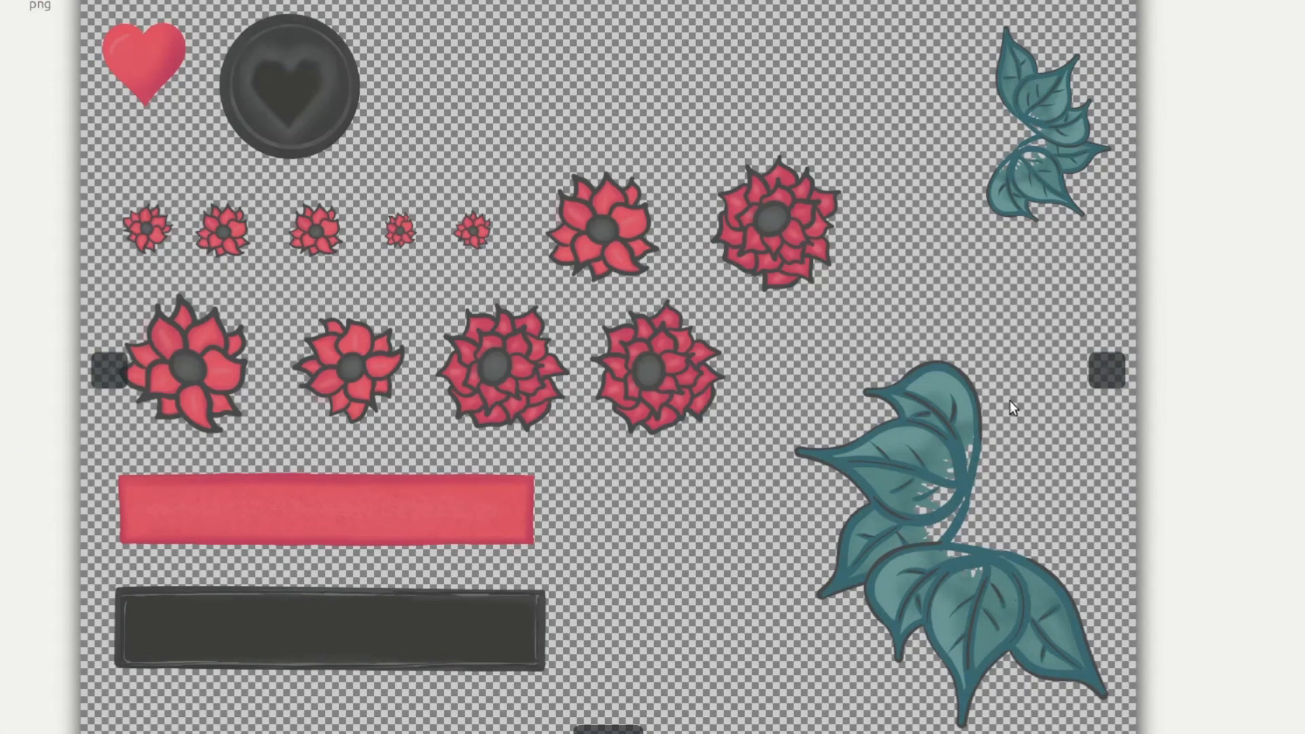
mouse_move(385, 109)
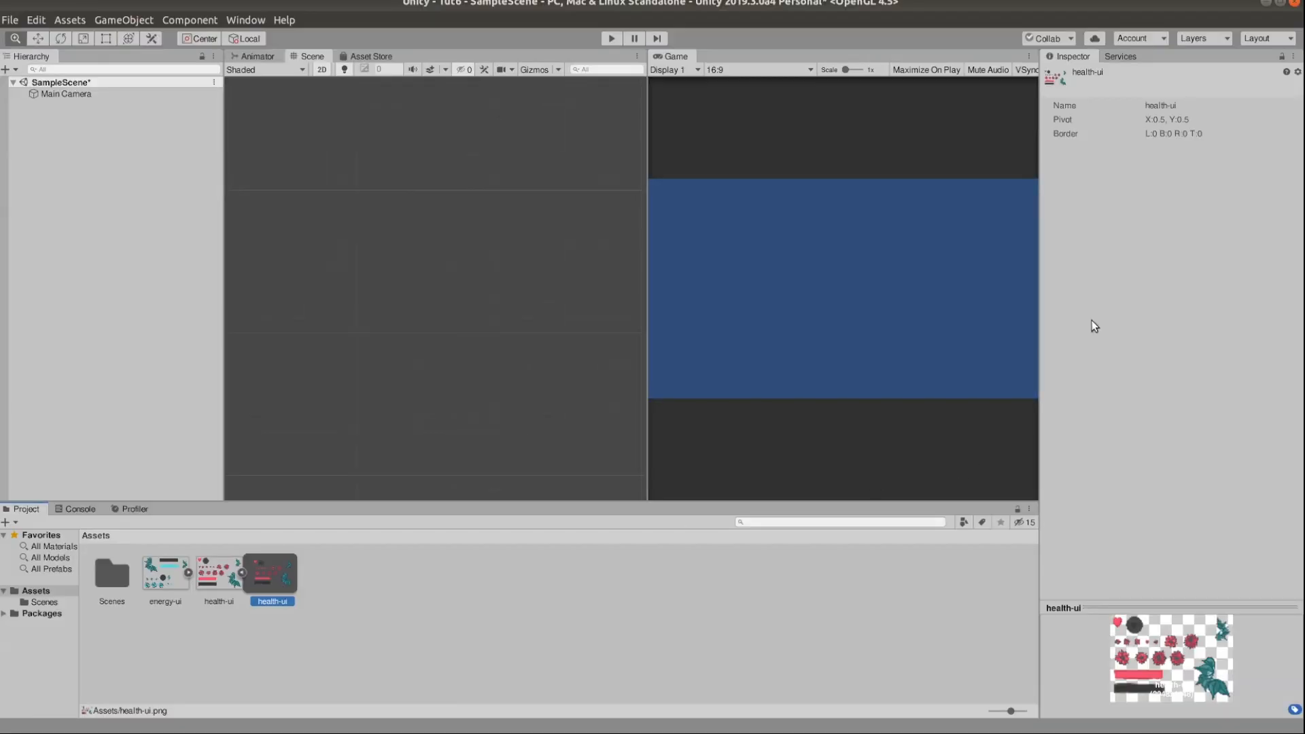
Set health-ui to Multiple sprite mode and slice the sheet automatically into separate sprites
click(219, 574)
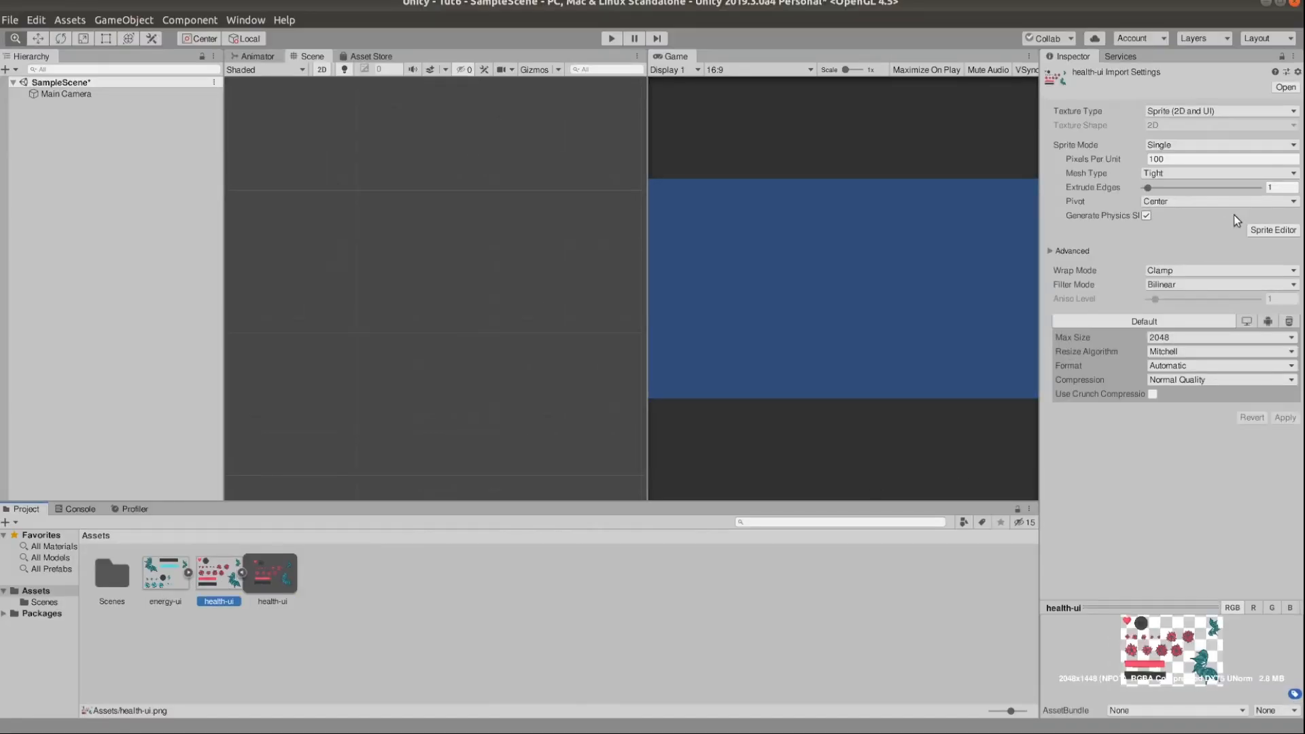
click(1218, 110)
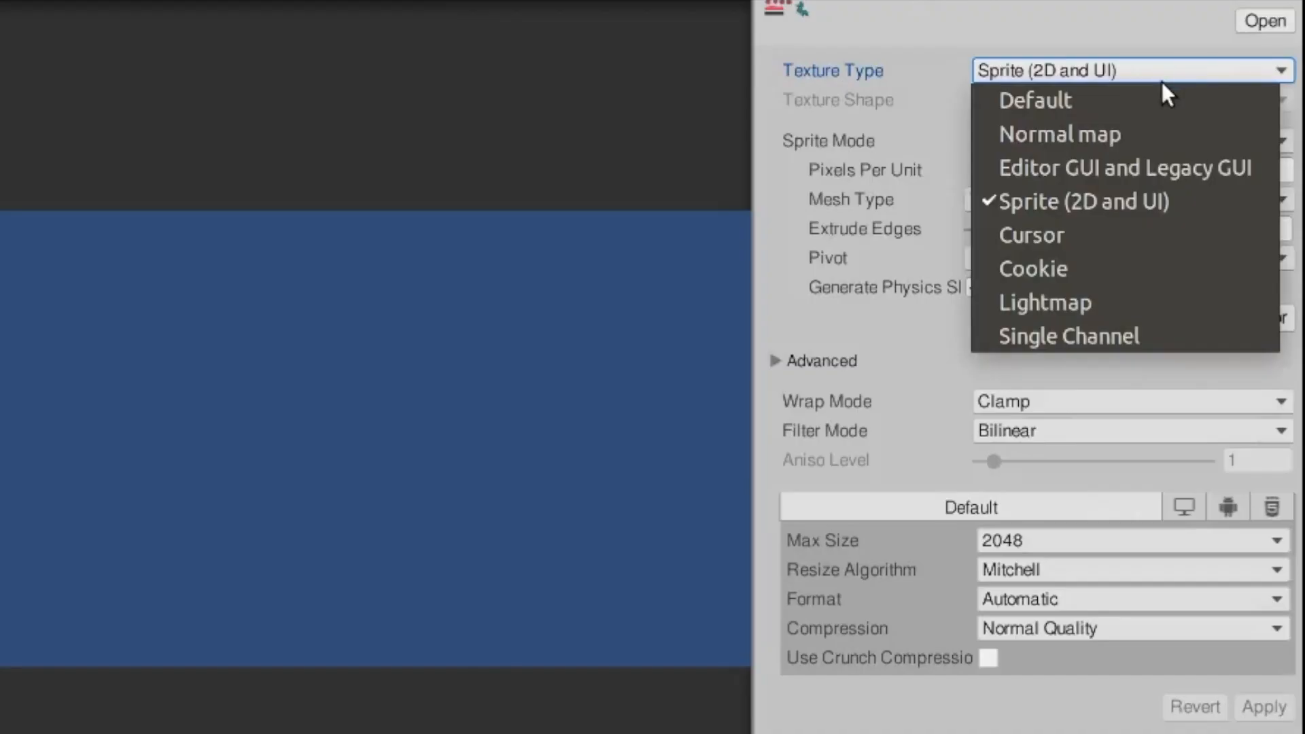
mouse_move(1082, 201)
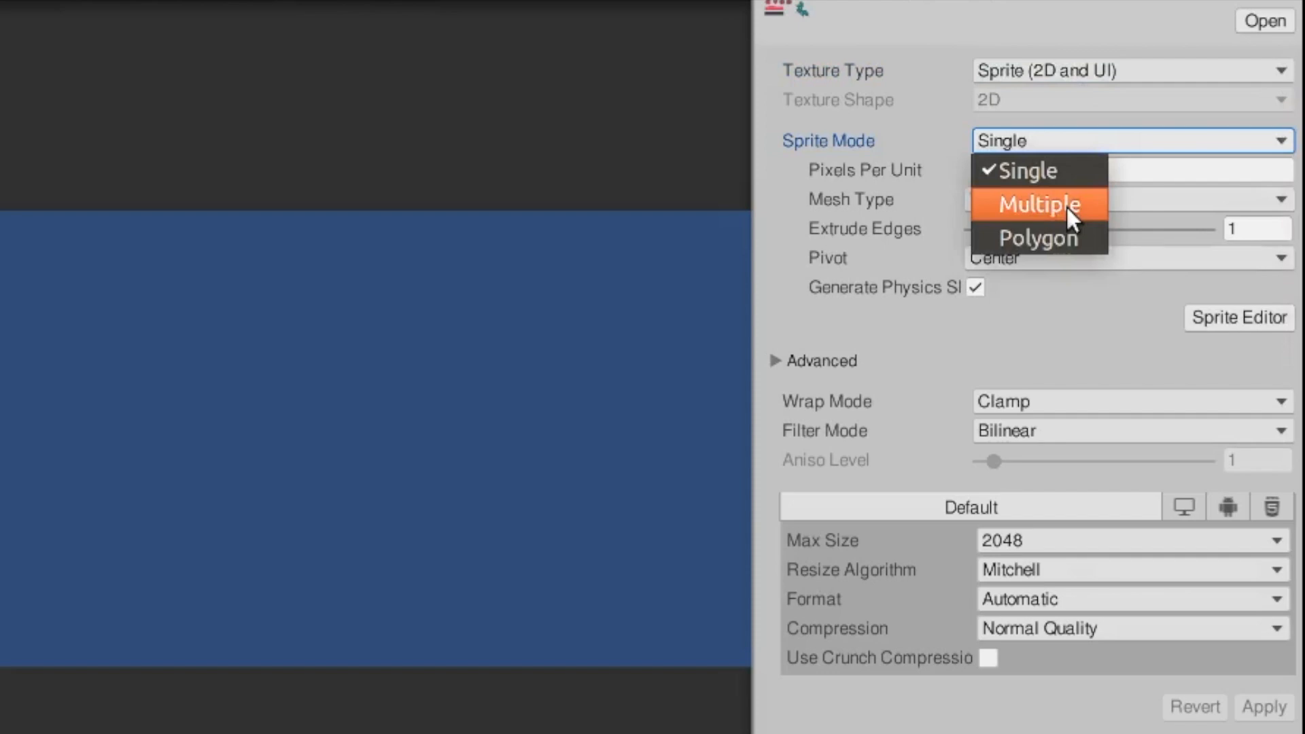
click(1037, 203)
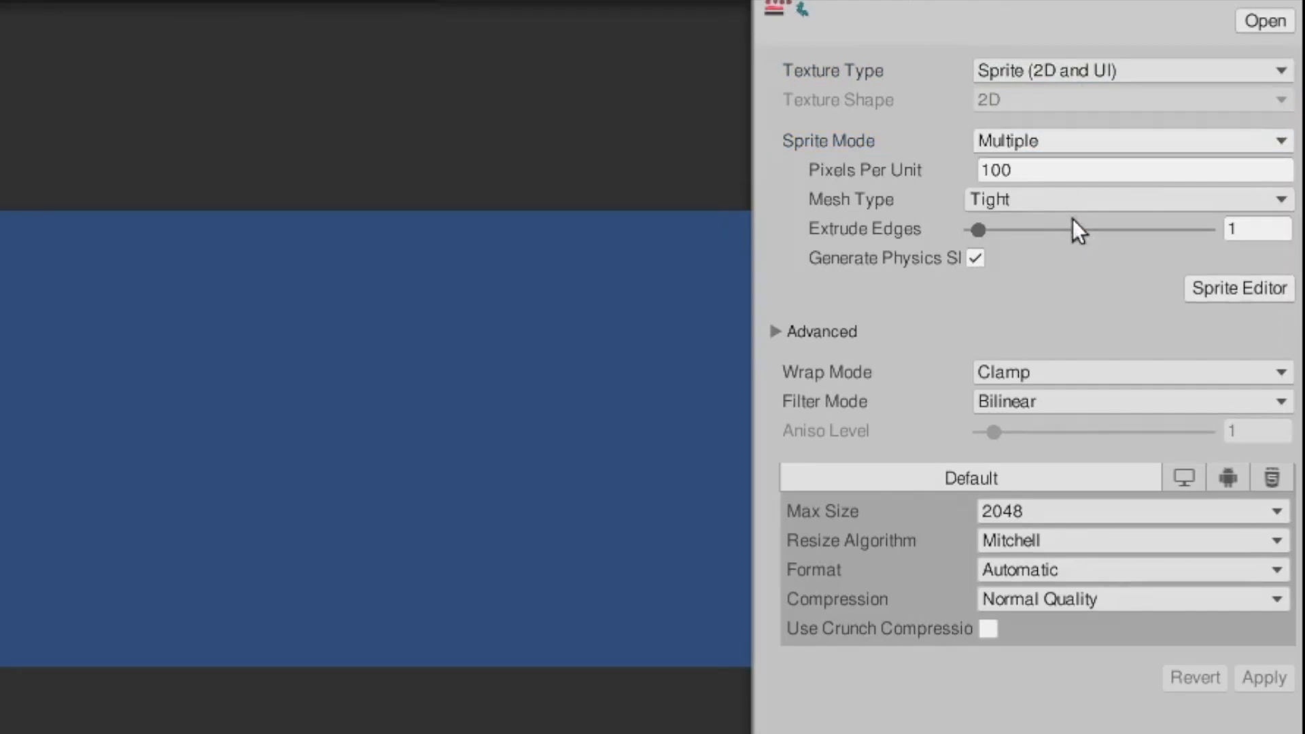
click(1239, 288)
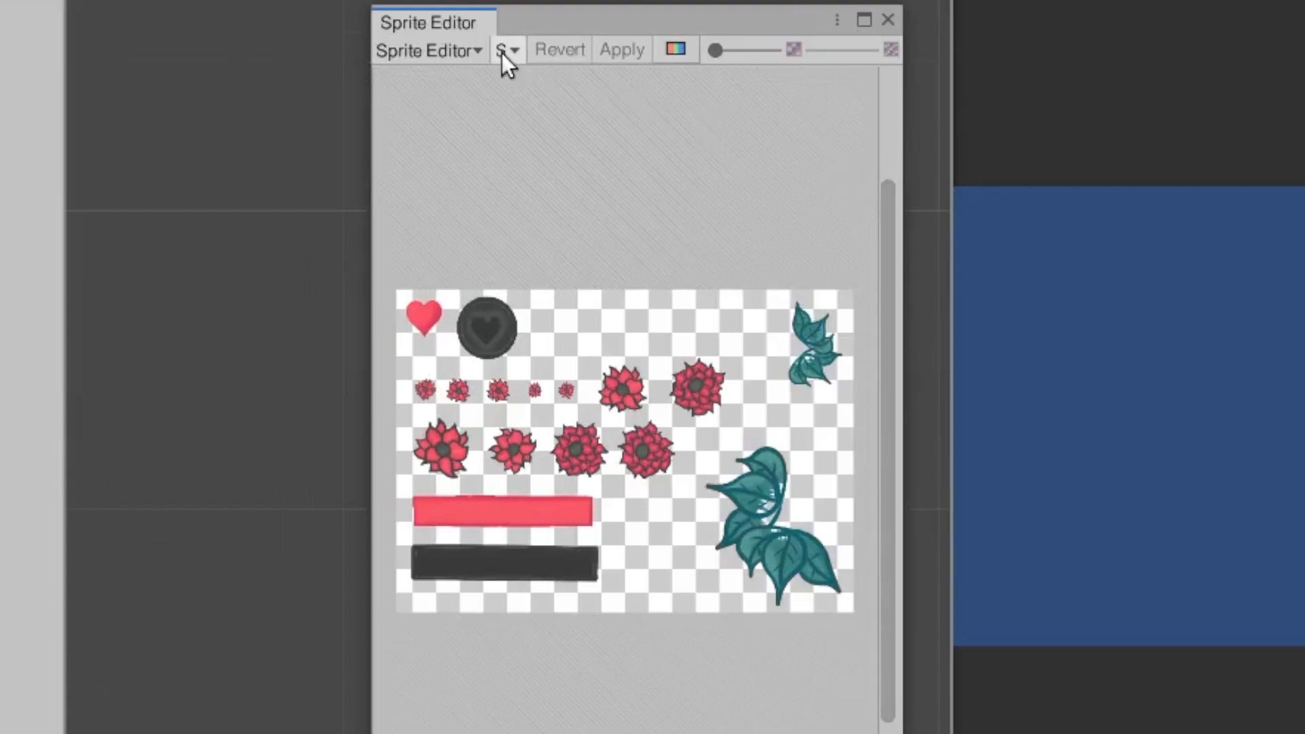
click(507, 49)
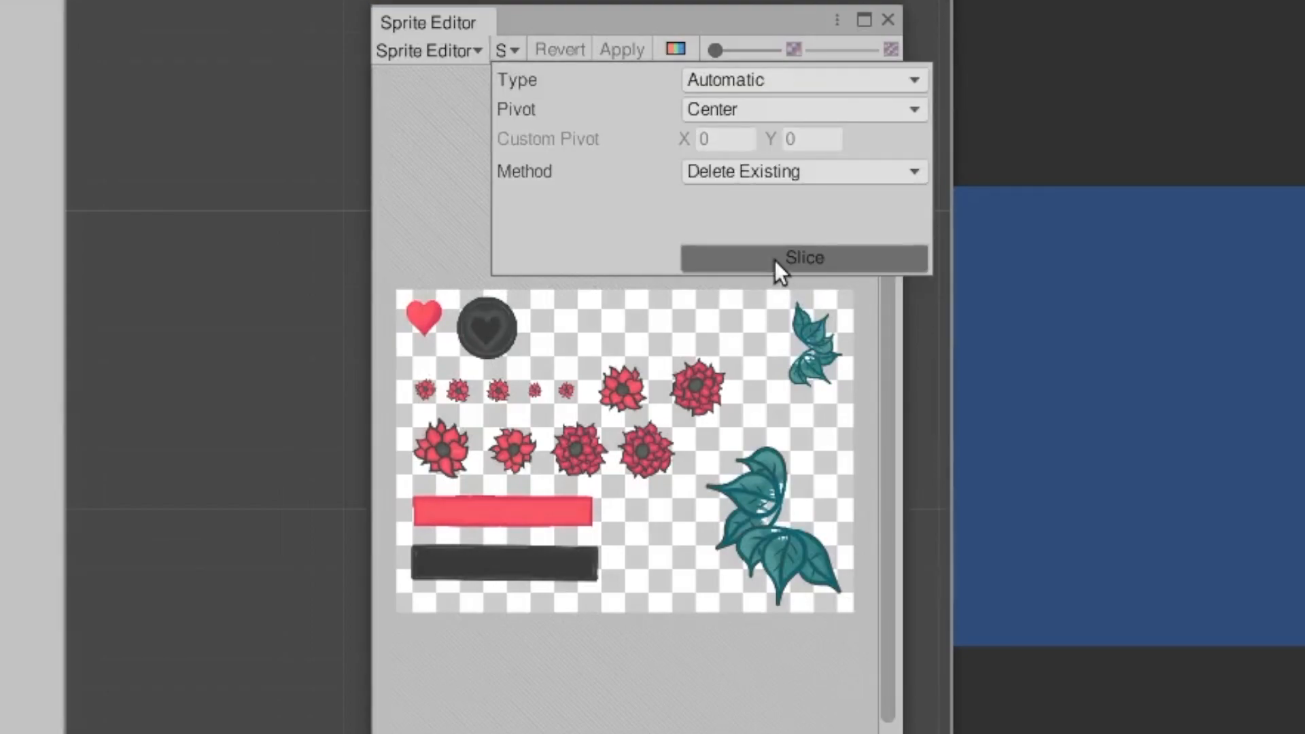
click(802, 257)
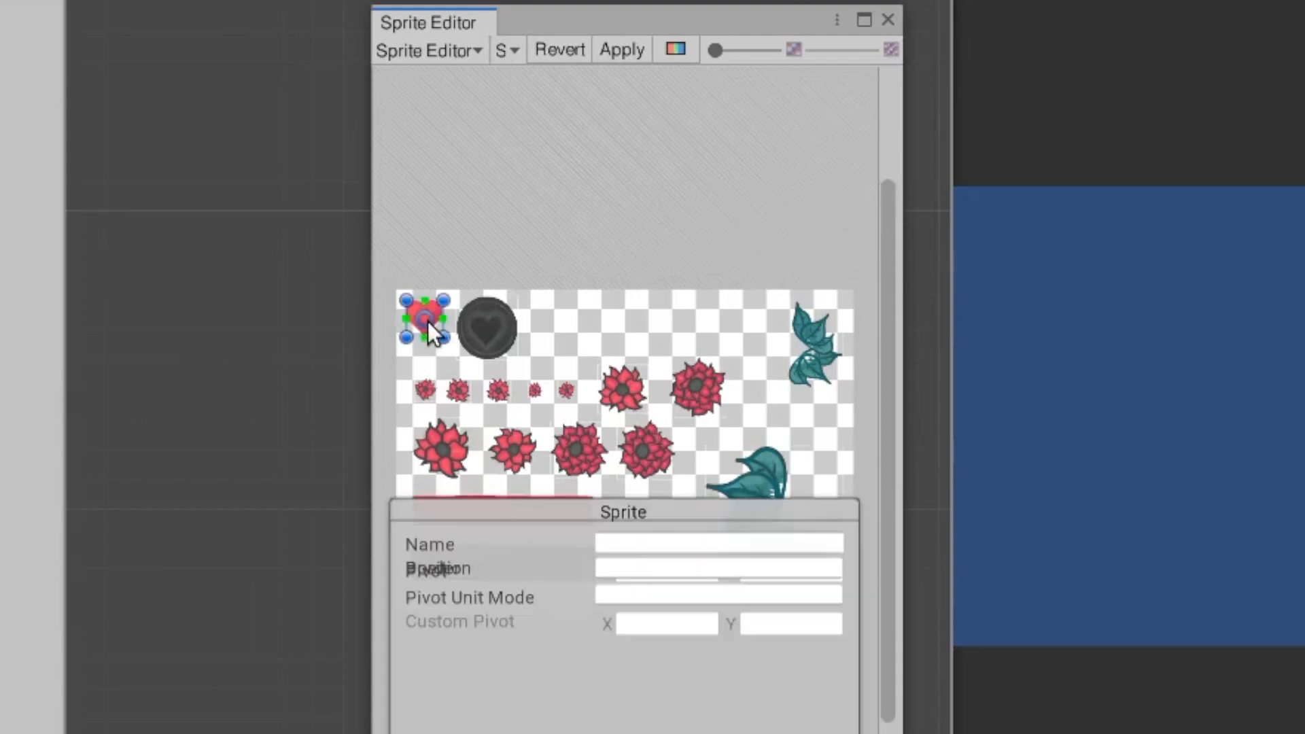
mouse_move(487, 353)
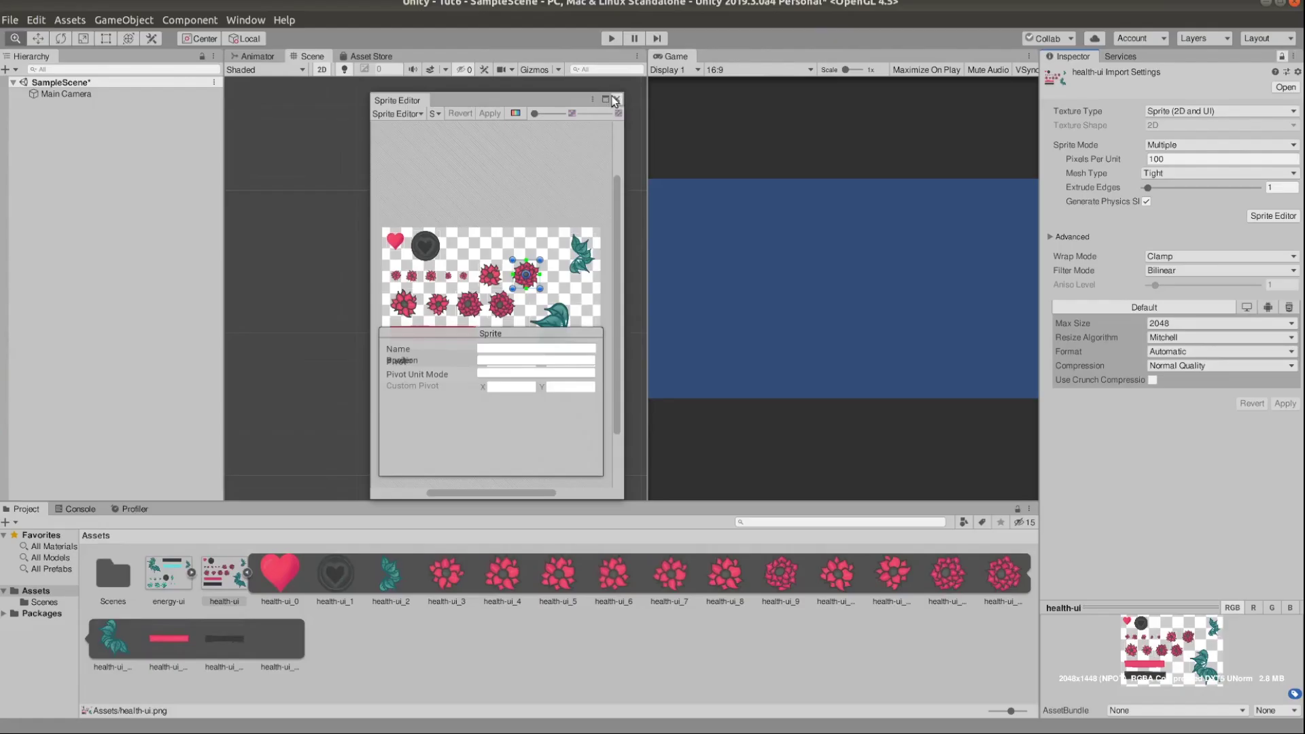
Build the Base bar image with a red Fill child and adjust the Fill bar's pivot
click(614, 100)
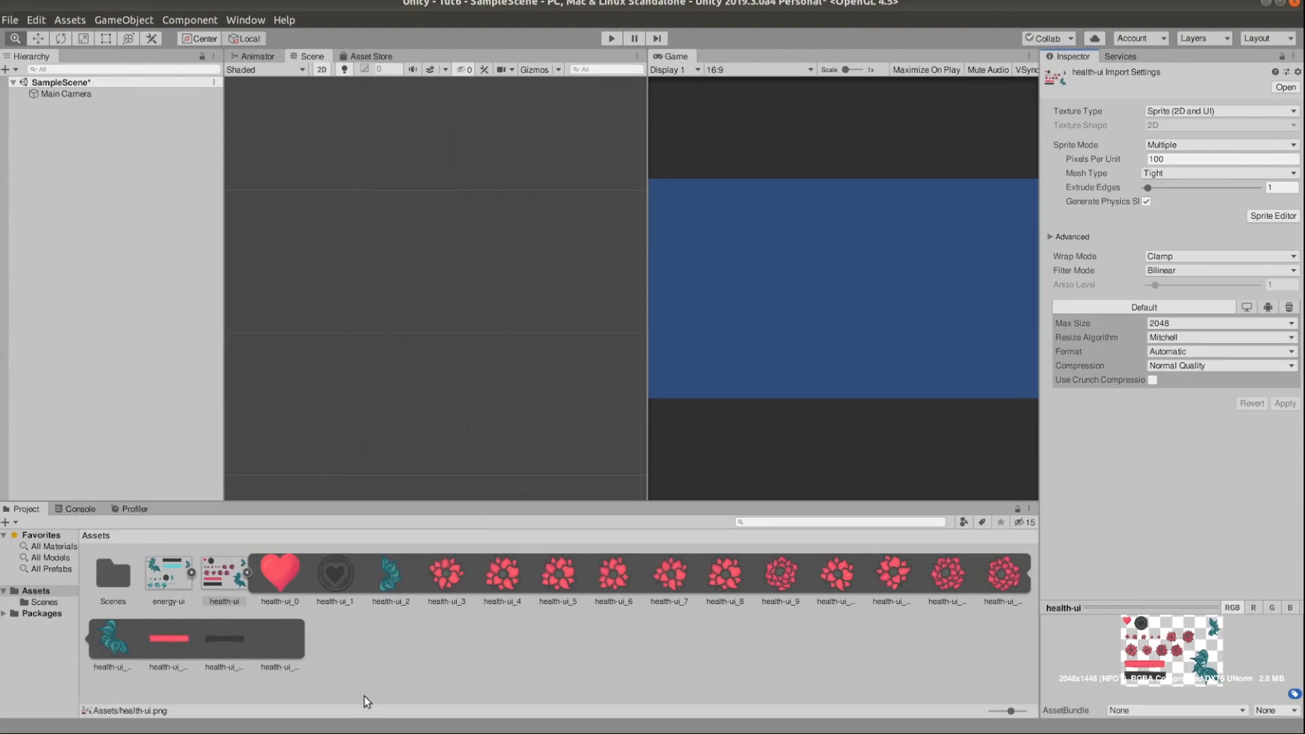
mouse_move(317, 644)
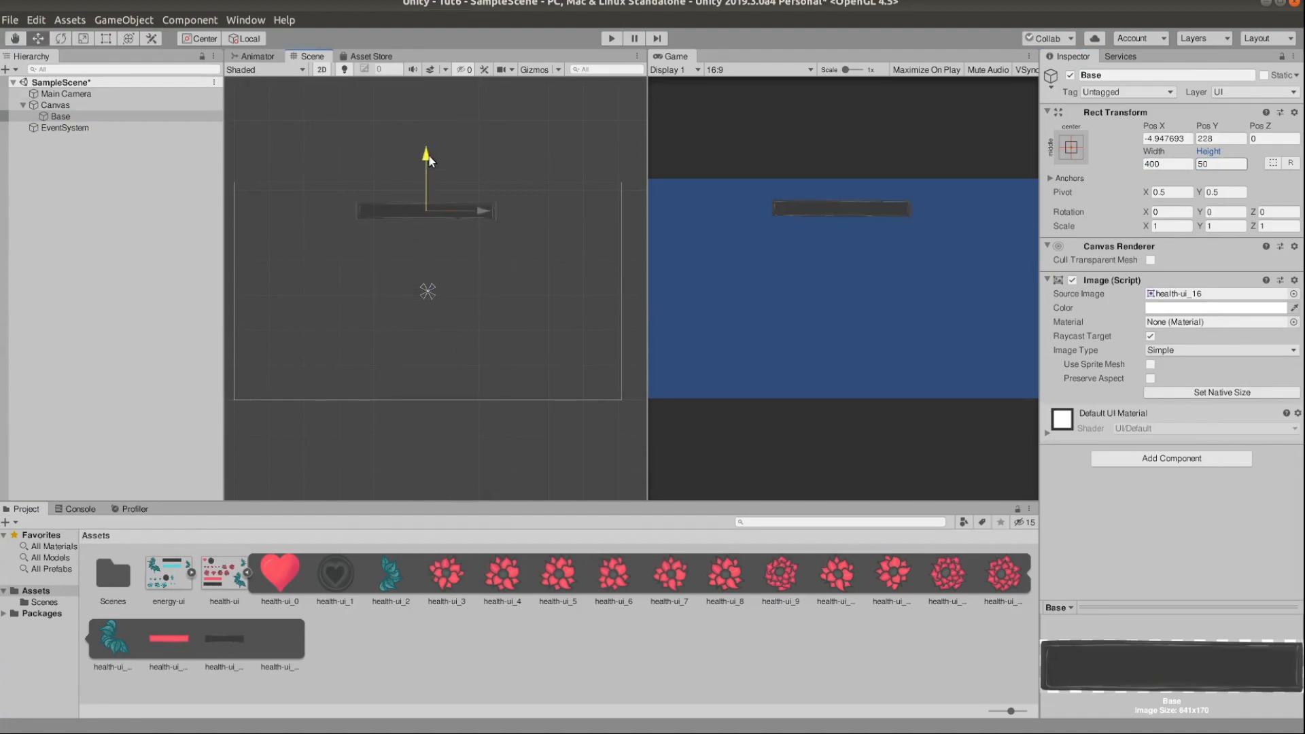
click(167, 639)
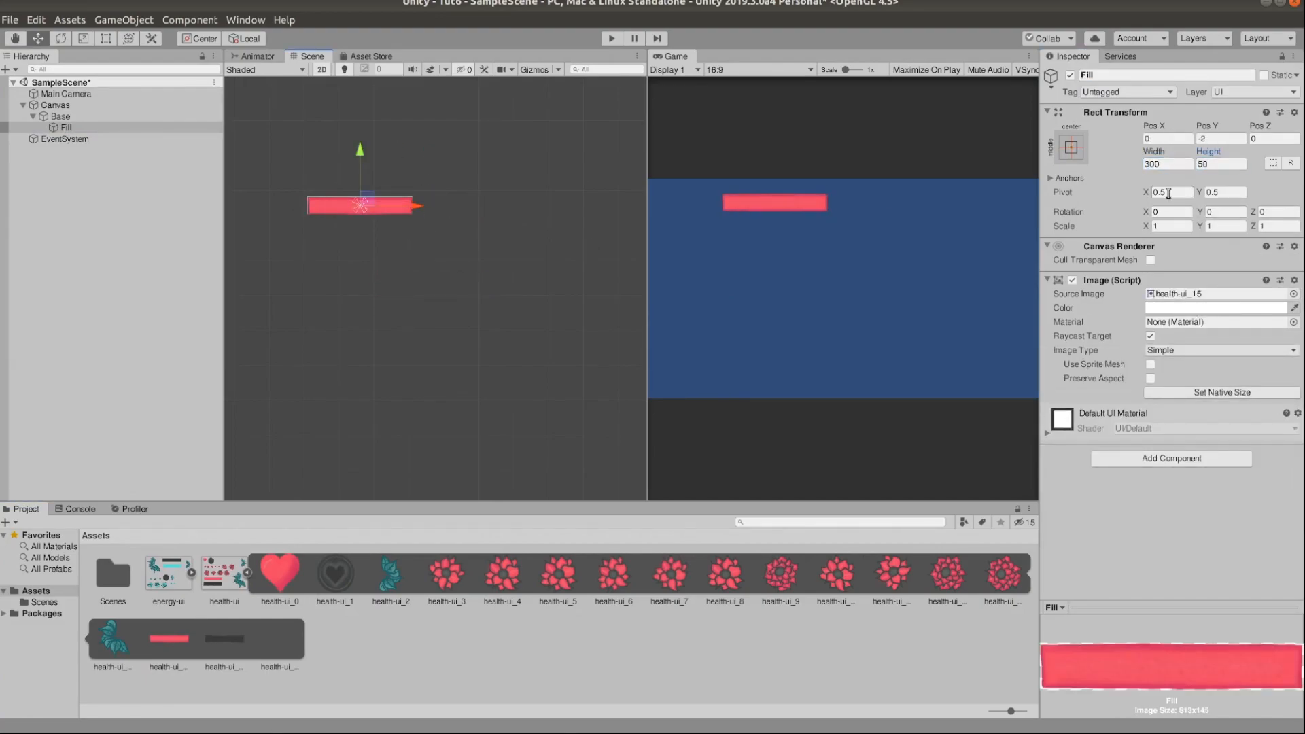
click(65, 94)
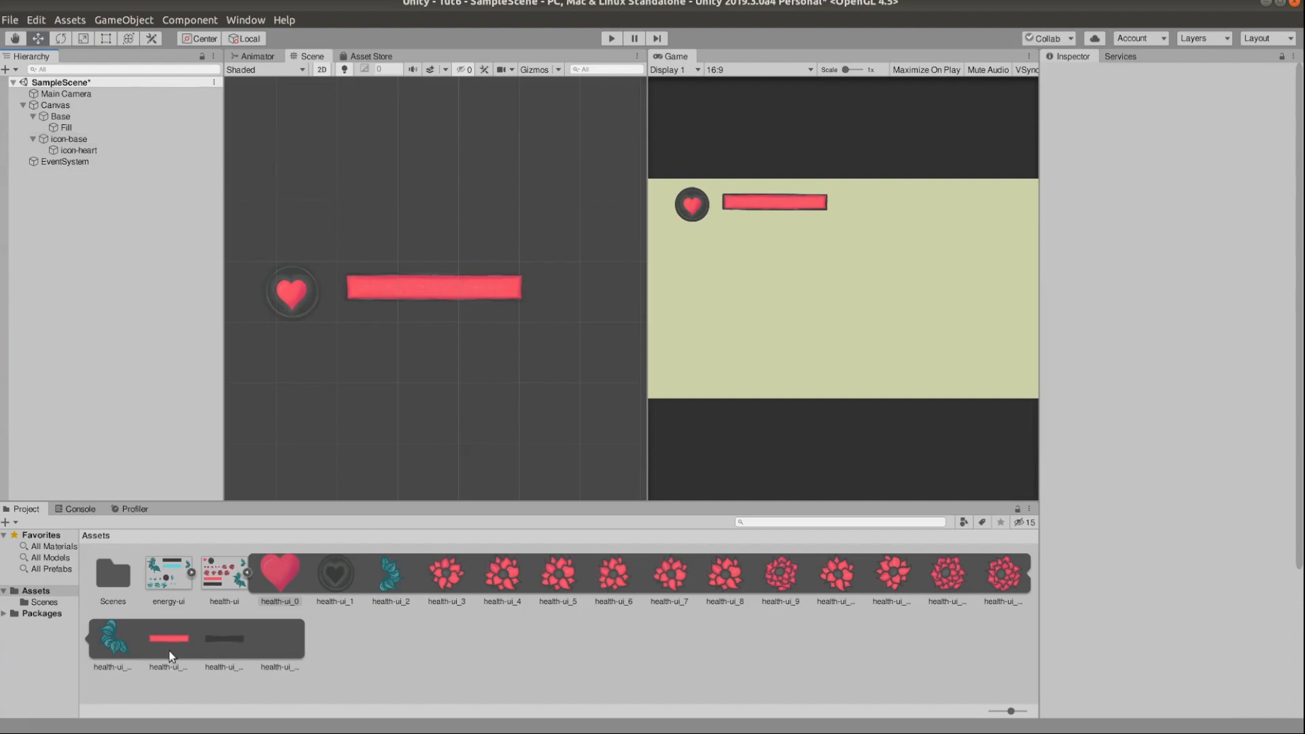
Add leaf and flower images around the heart icon and at the bar's right end
right_click(55, 105)
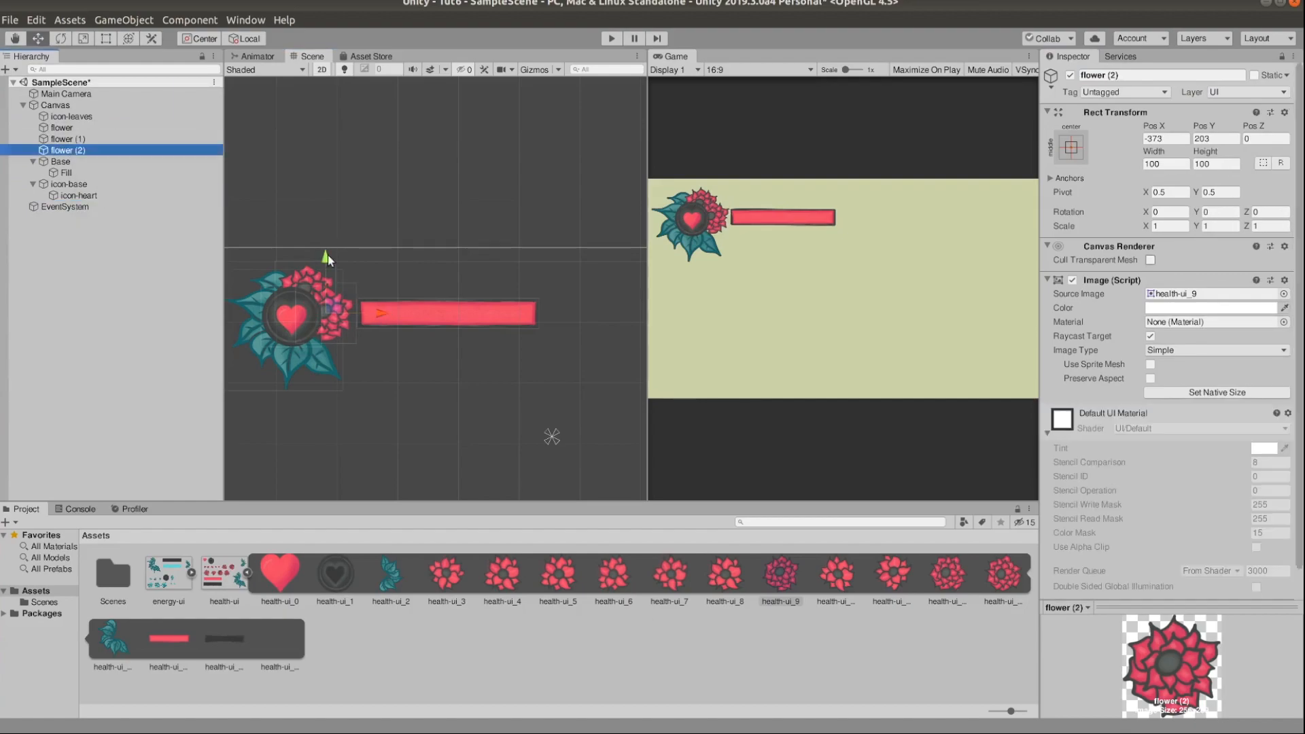
click(78, 138)
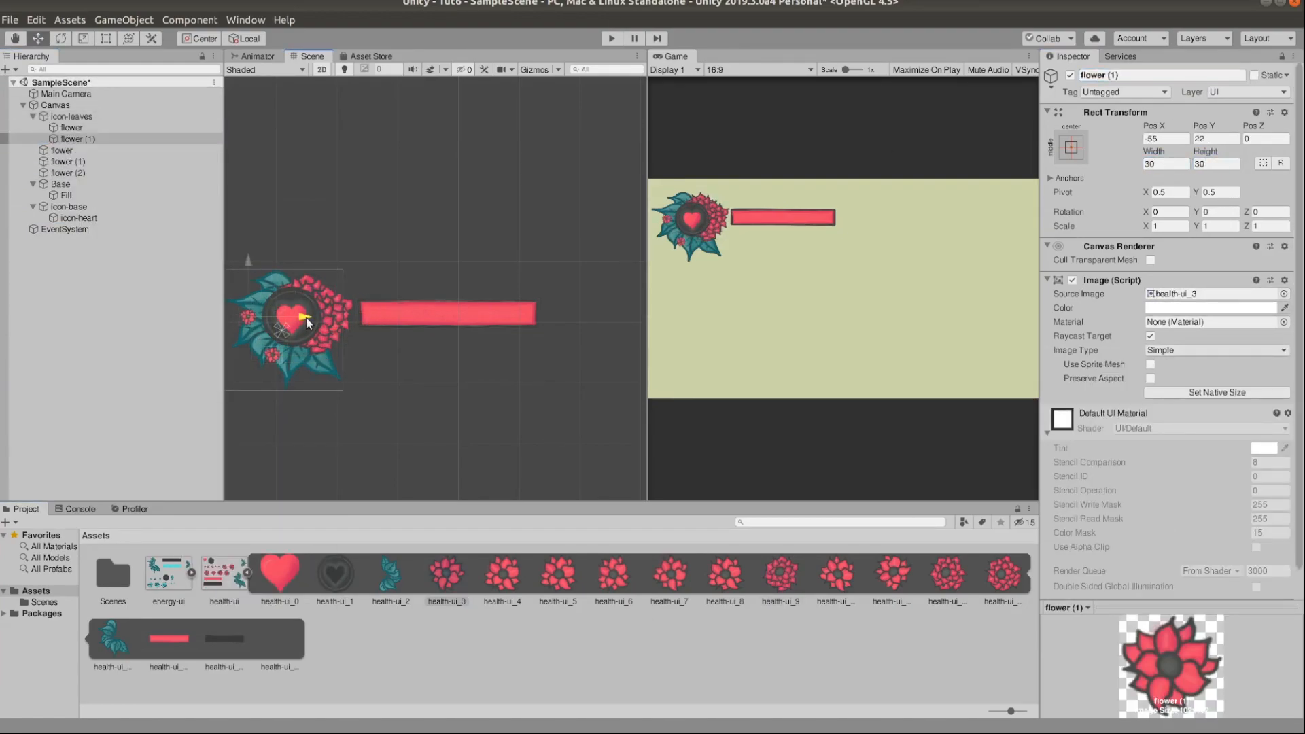
click(72, 228)
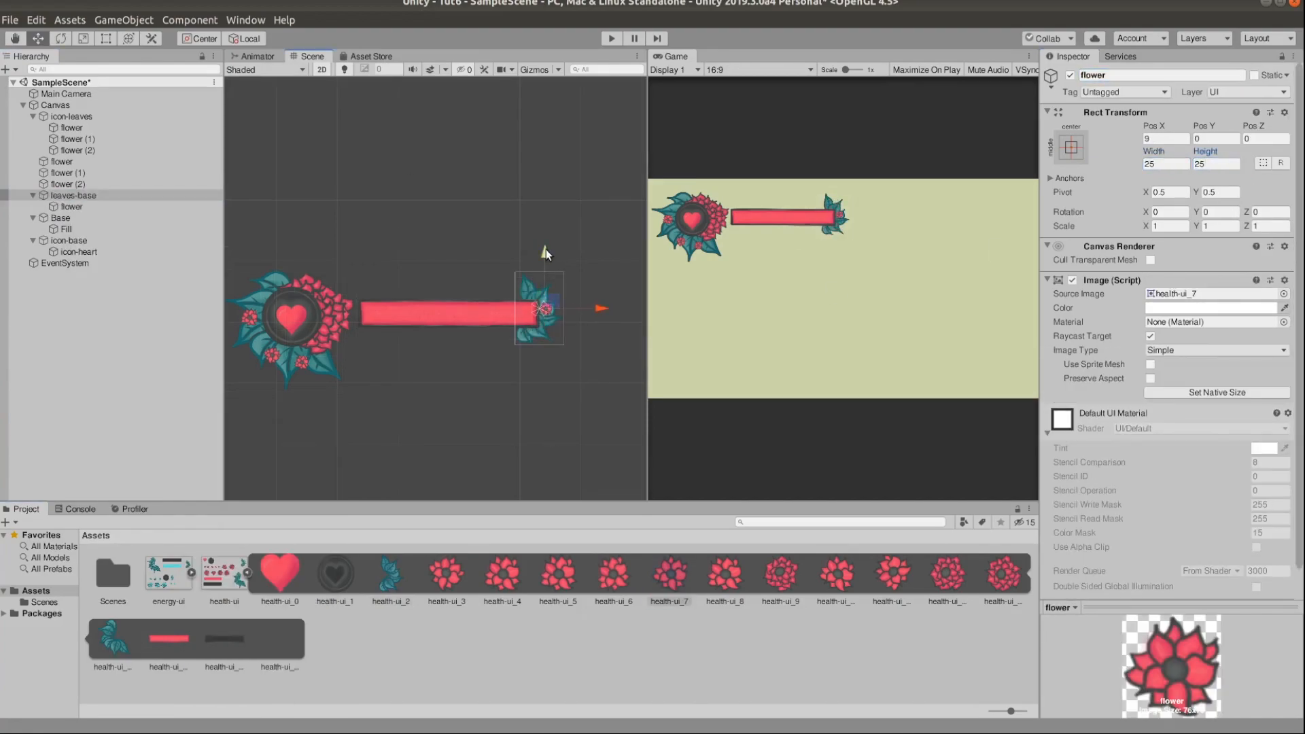
click(83, 333)
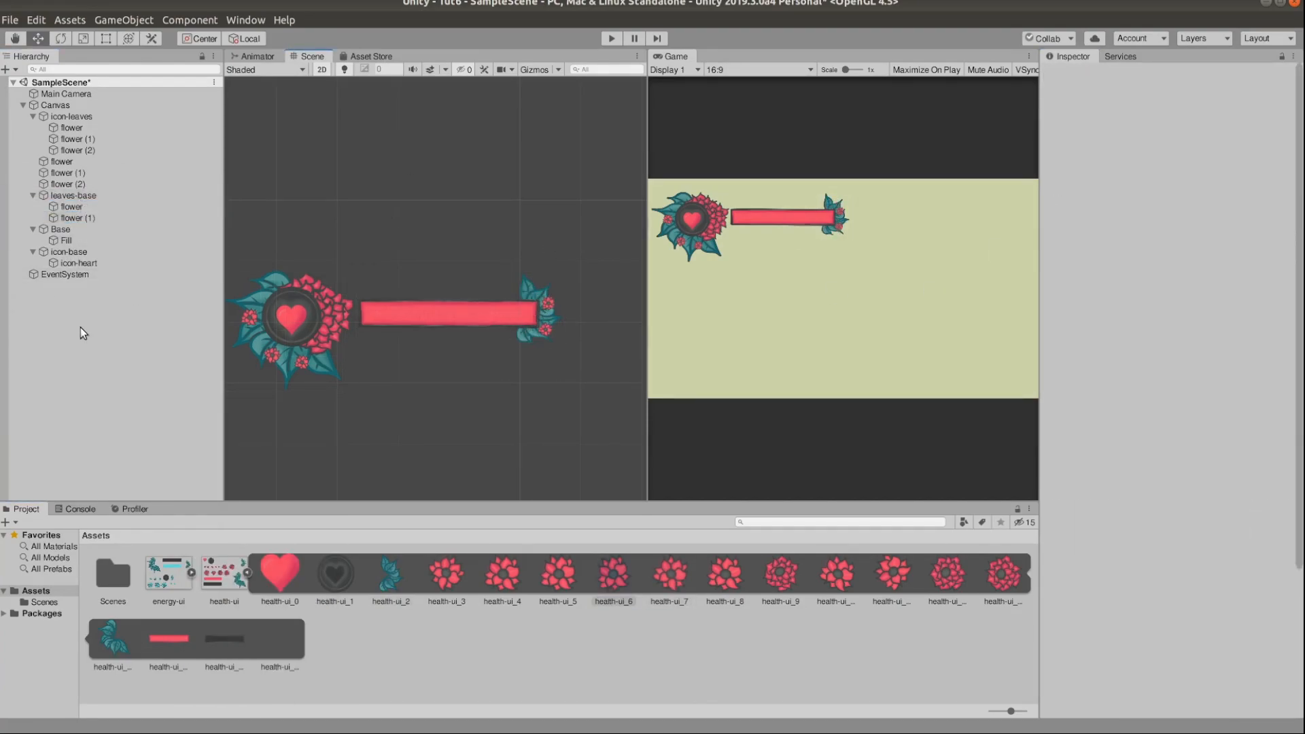
click(76, 184)
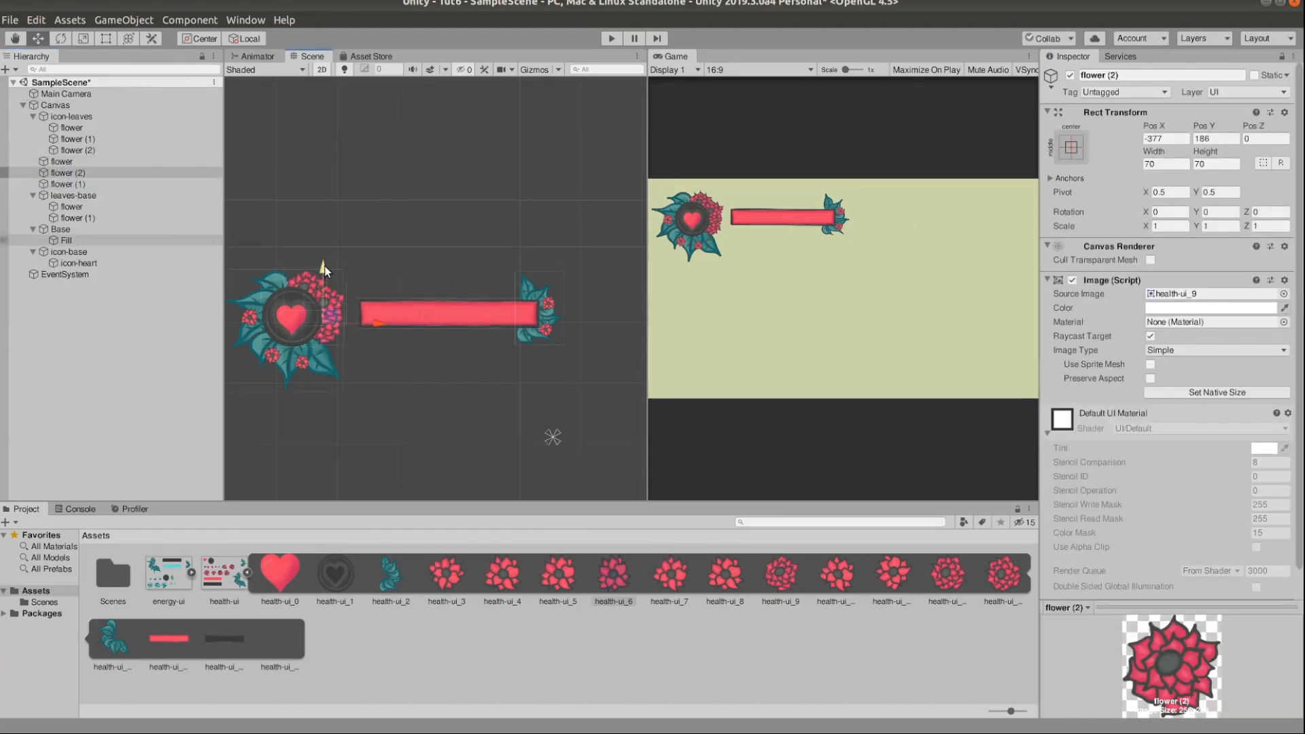
click(54, 105)
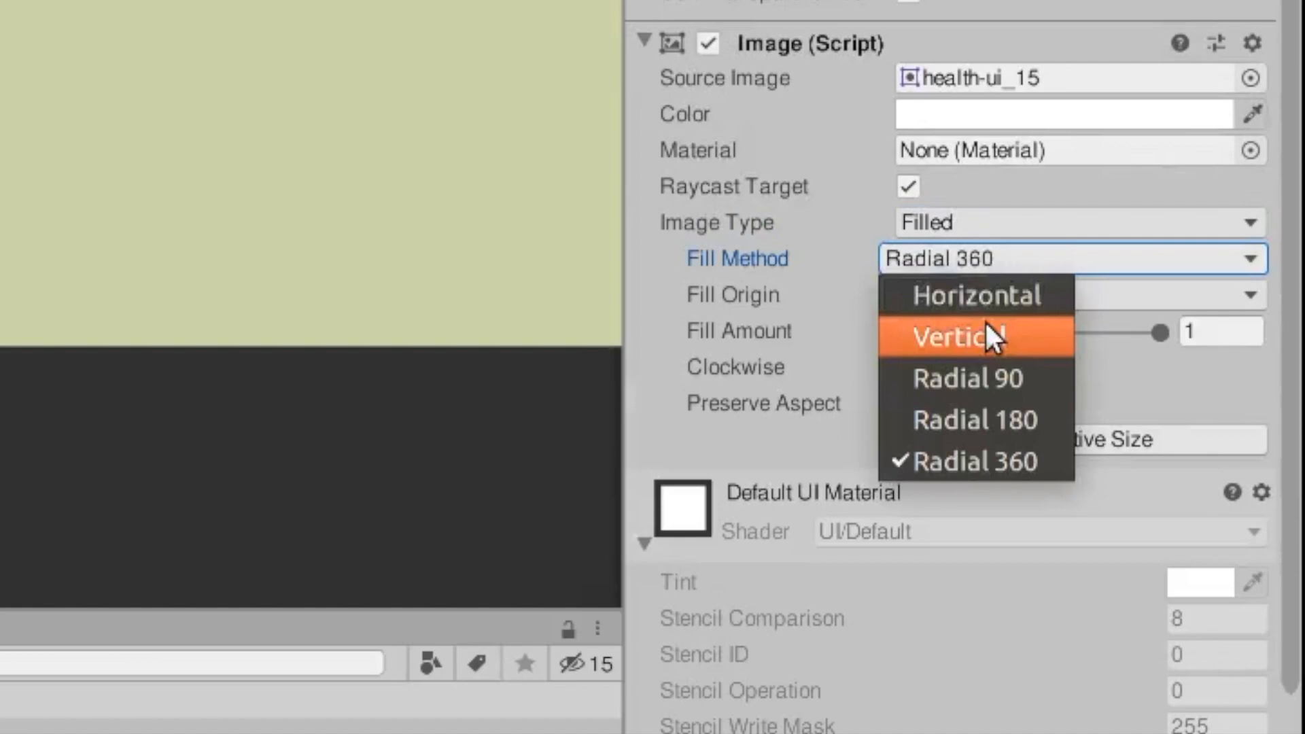
Change the Fill Method so the Filled bar empties in the right direction
click(976, 295)
text(PlayerScript)
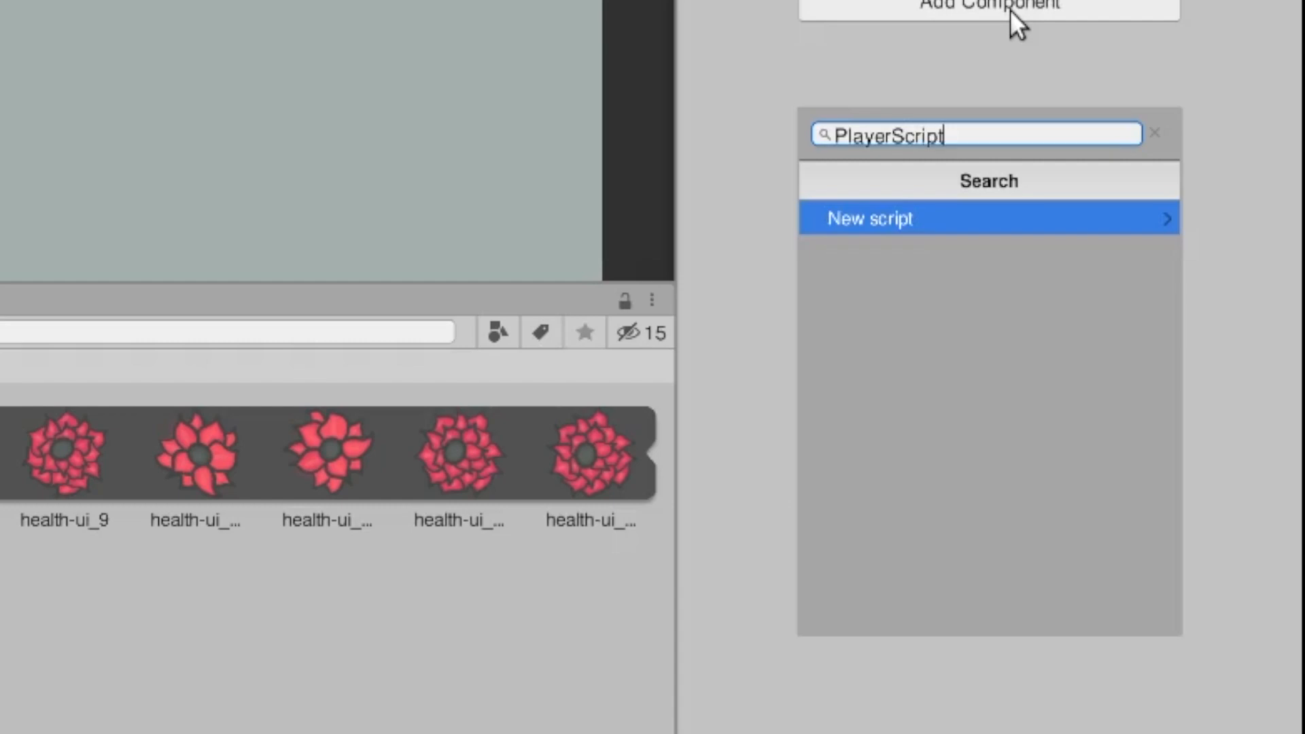
Create and add the new PlayerScript component
click(870, 217)
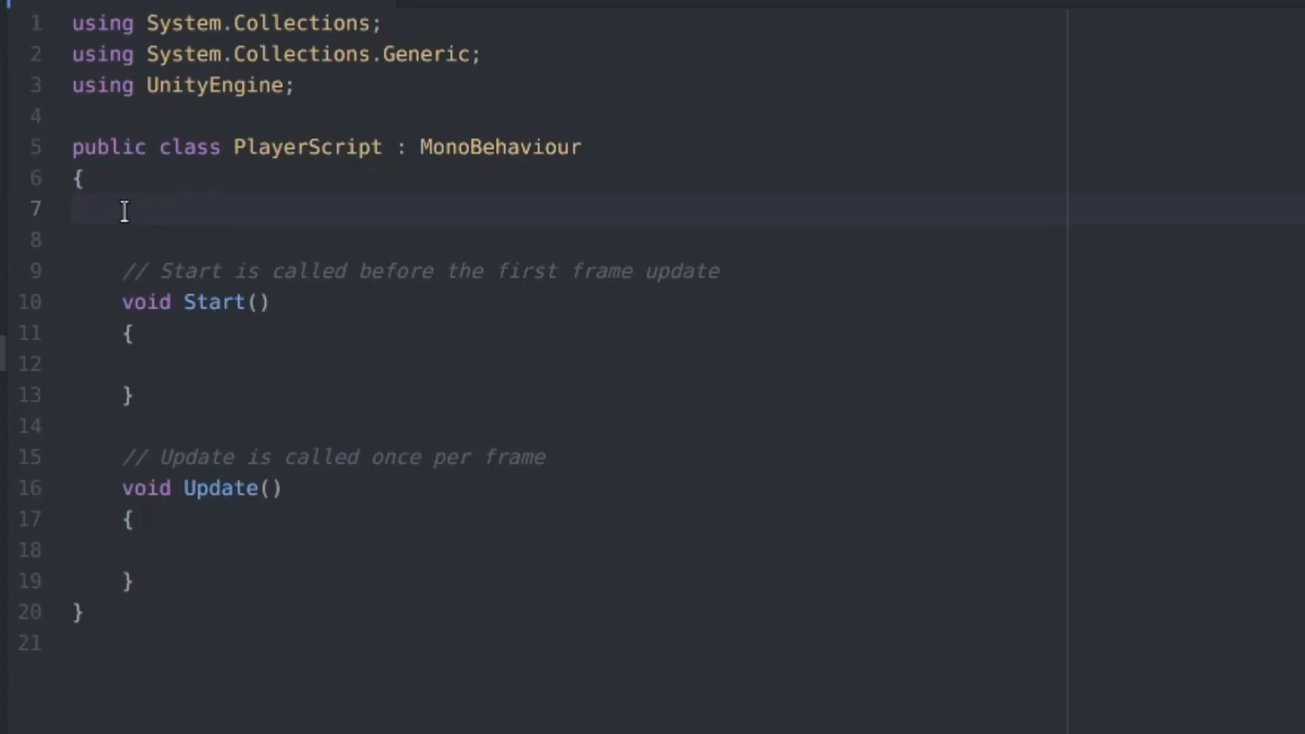
Declare public float health and maxHealth fields in PlayerScript
text(public float health;)
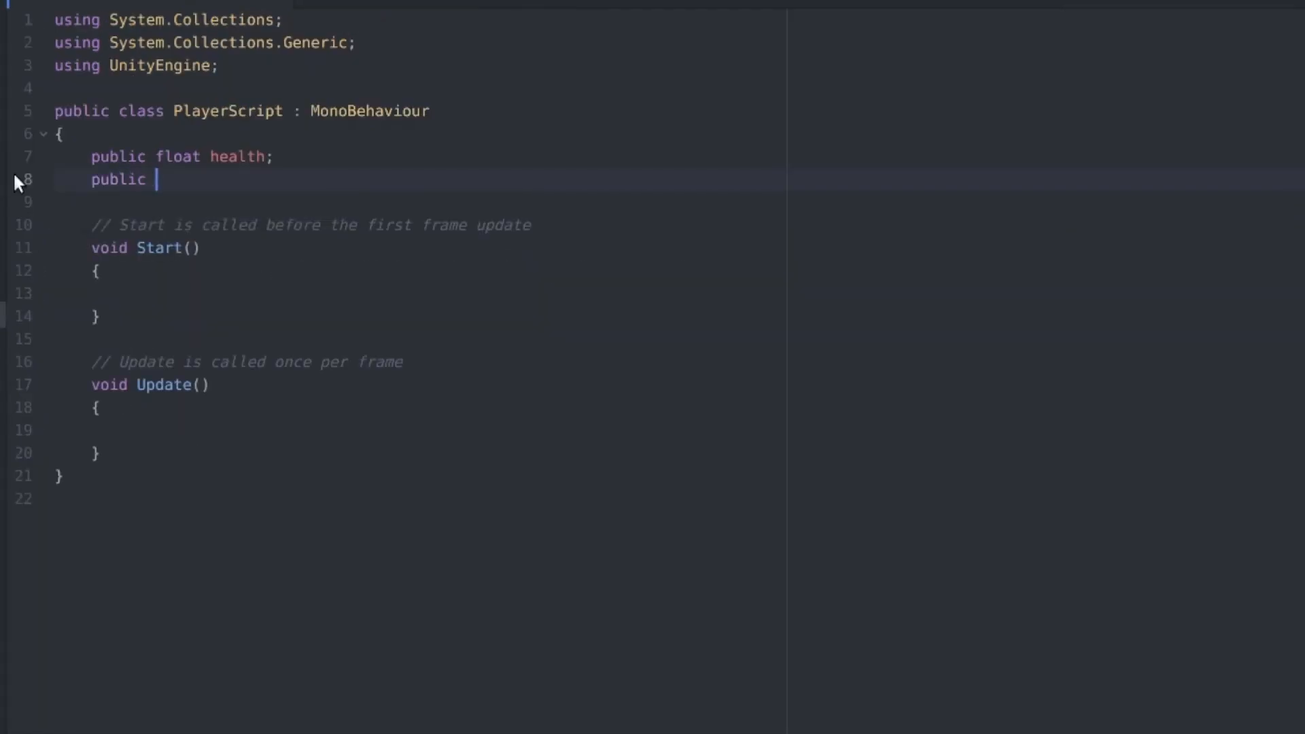
text(float maxHealt)
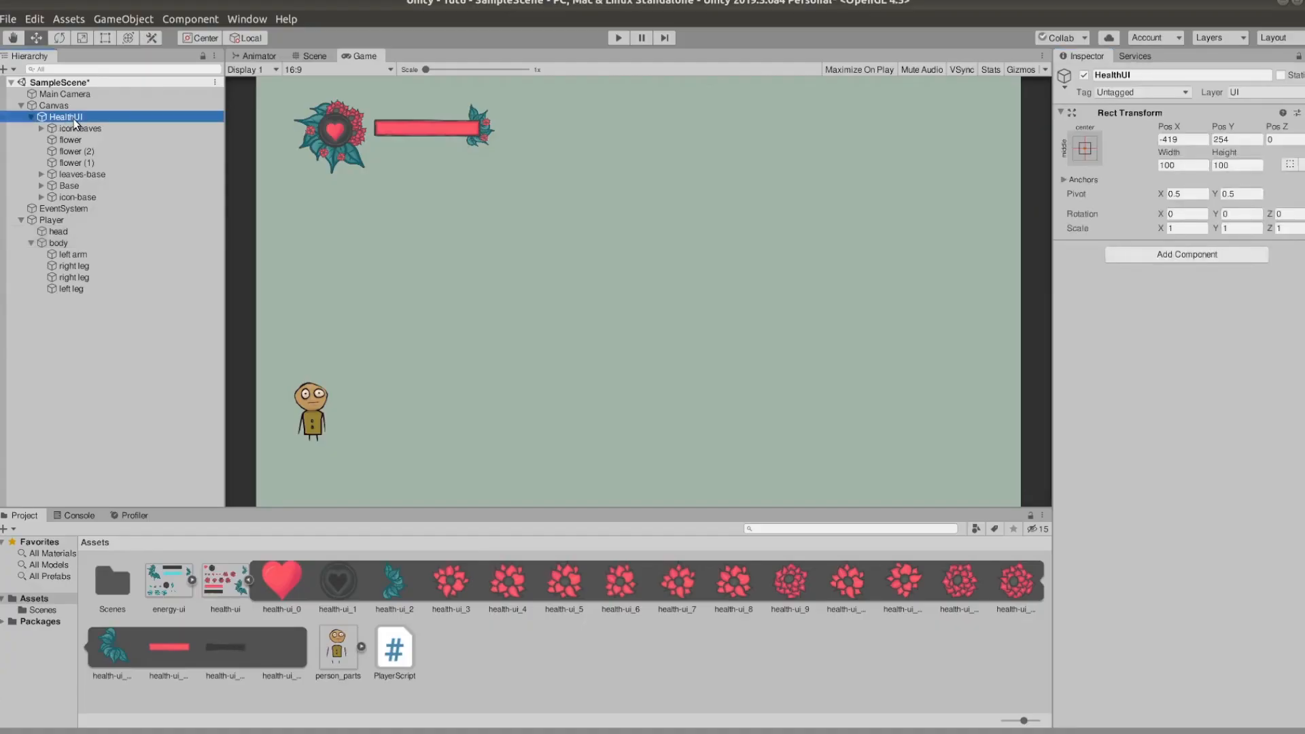
Add a new MeterScript component to the HealthUI group
click(1185, 255)
text(Meter)
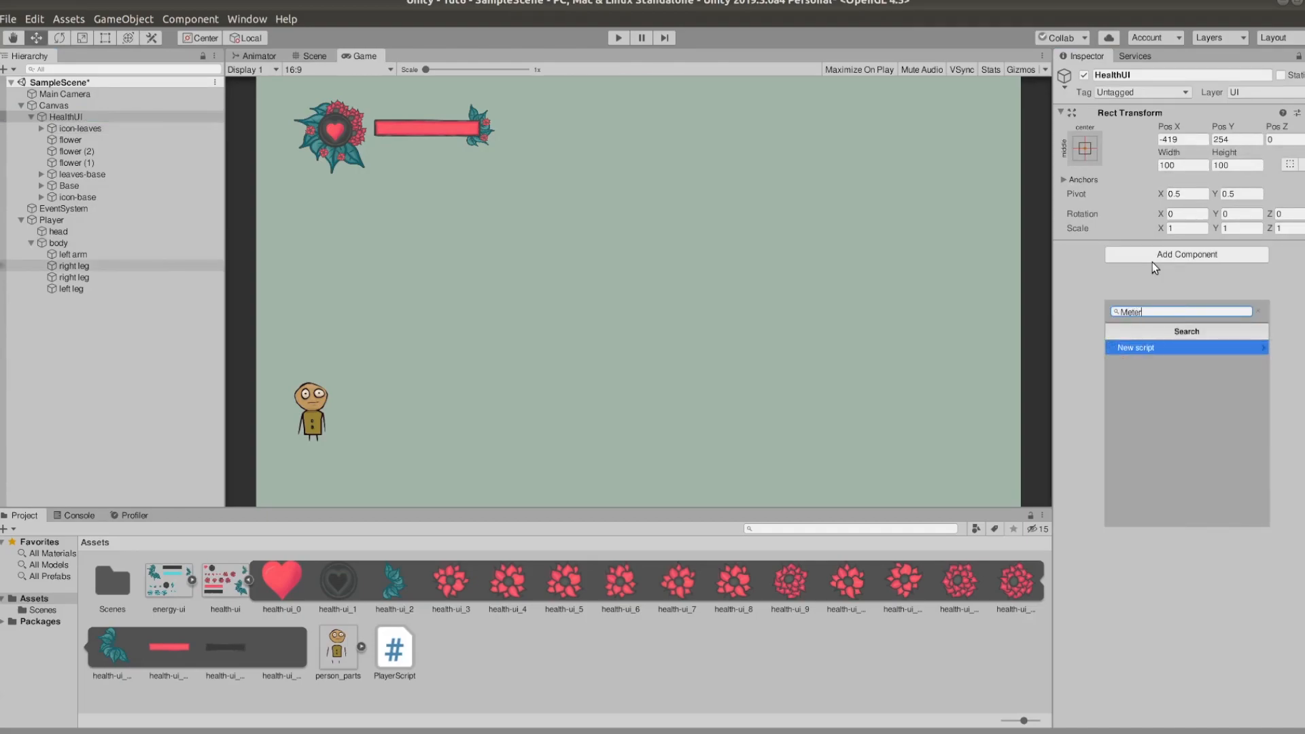
text(Script)
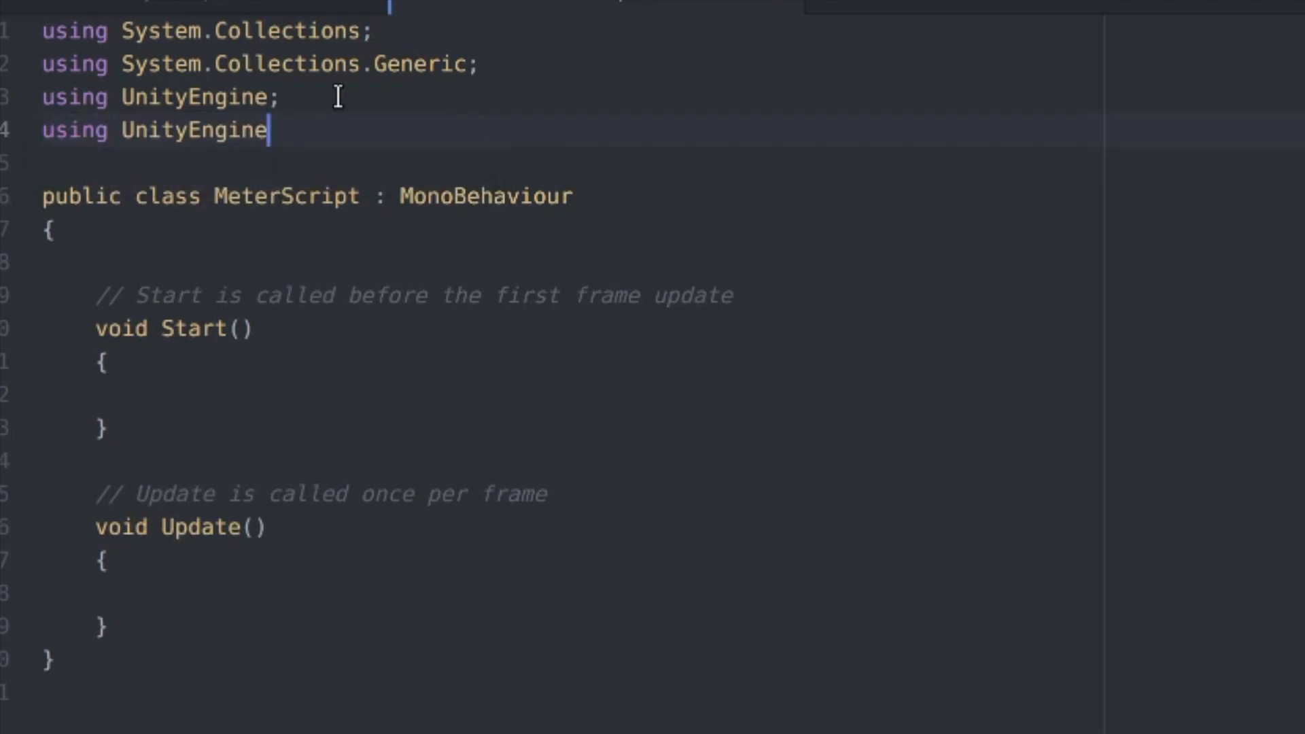
Add using UnityEngine.UI, a public Image Fill field, and find the Player object in Start
text(.UI;)
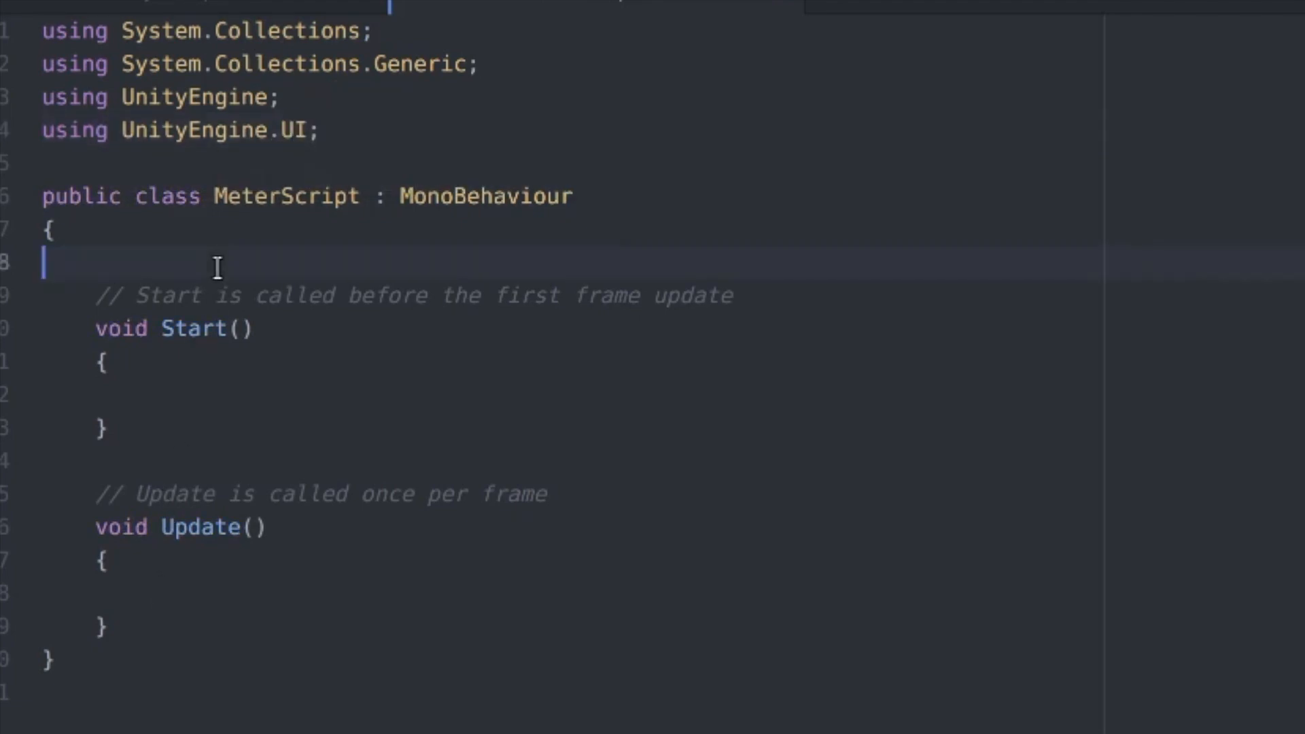
text(public)
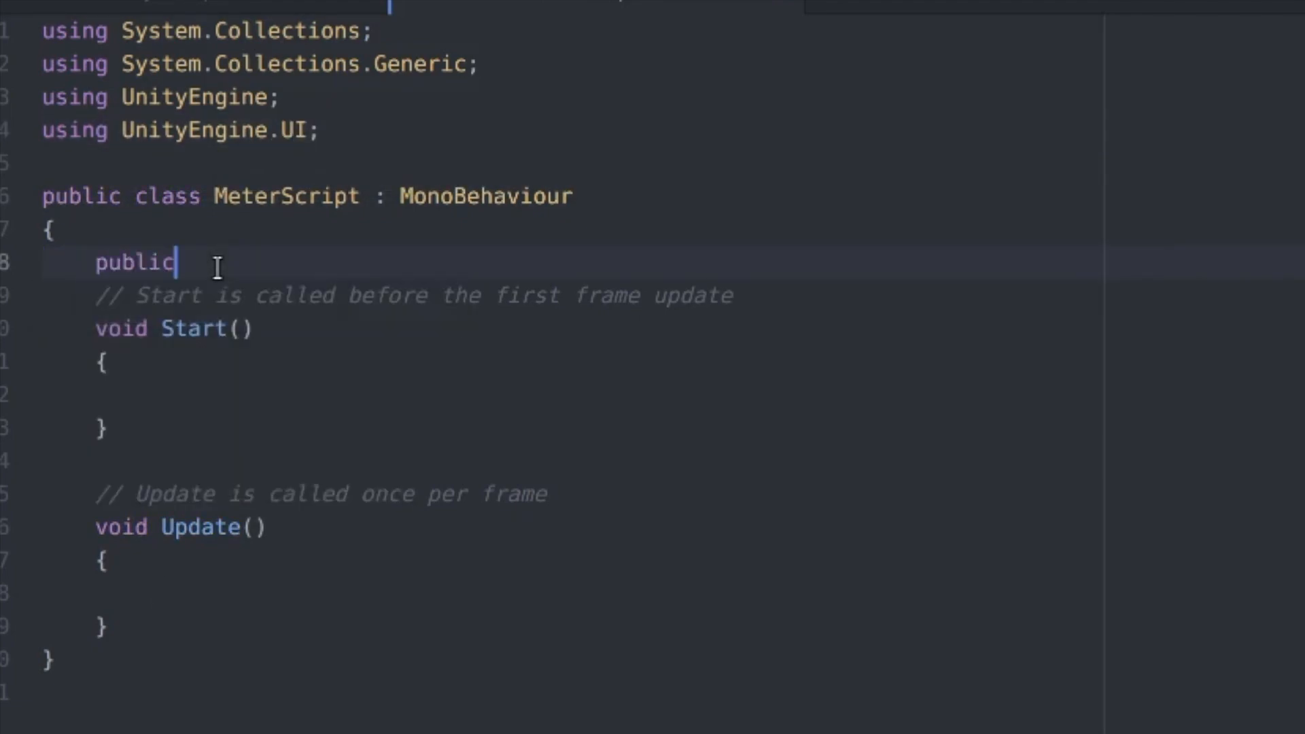
text(Image)
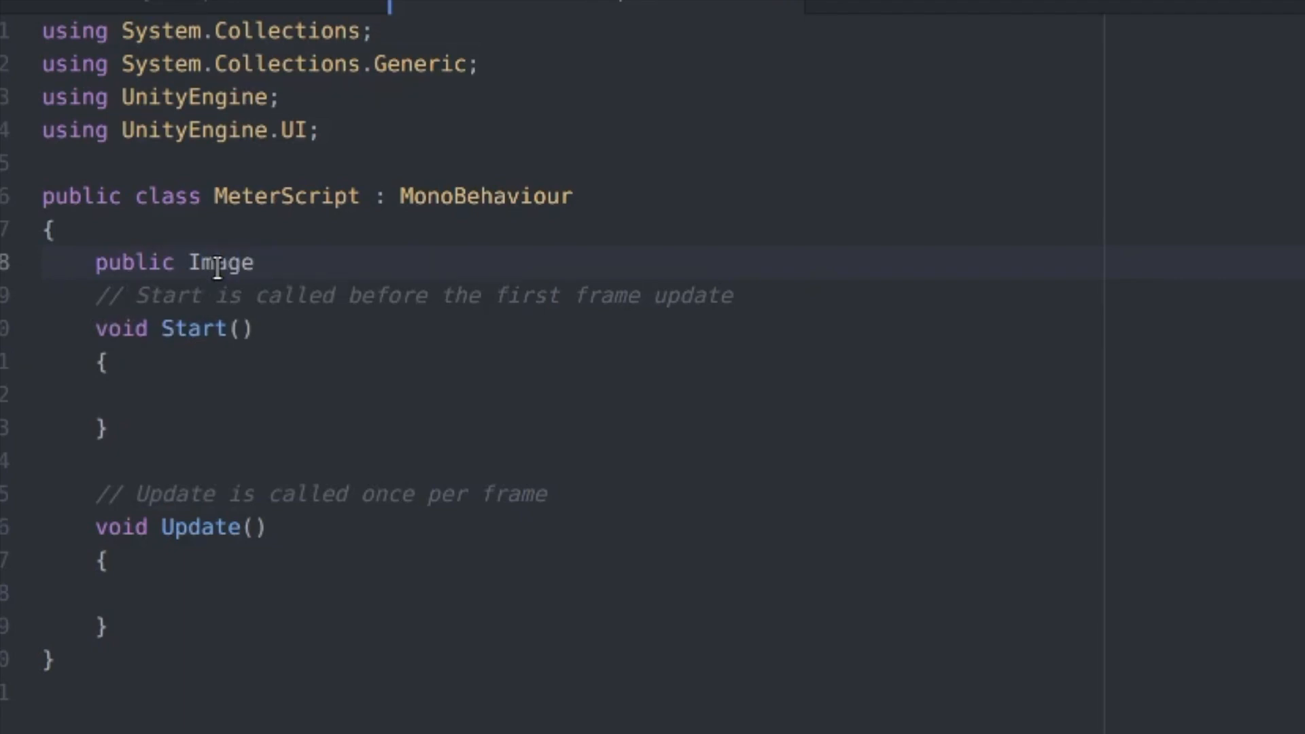
text(Fill;)
click(596, 394)
text(player =)
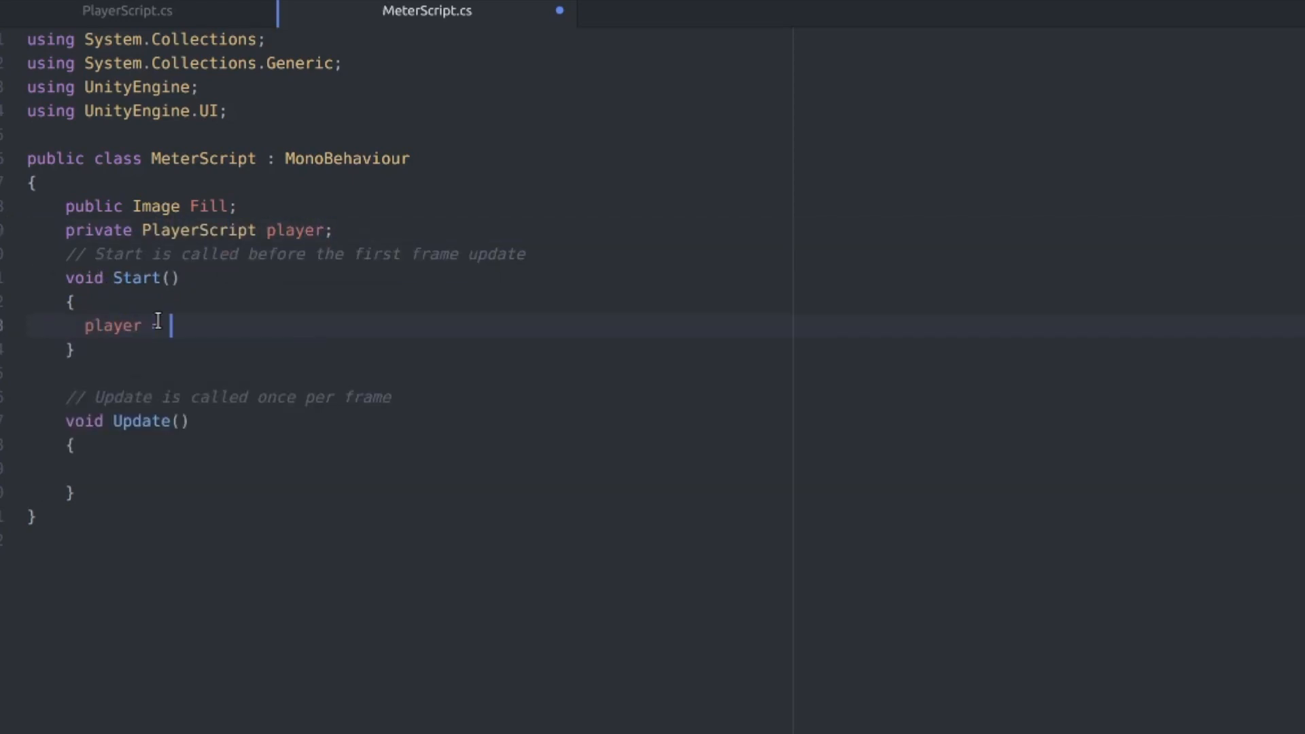
text(GameObject.FindWithTag("Player").GetComponent<PlayerScript>();)
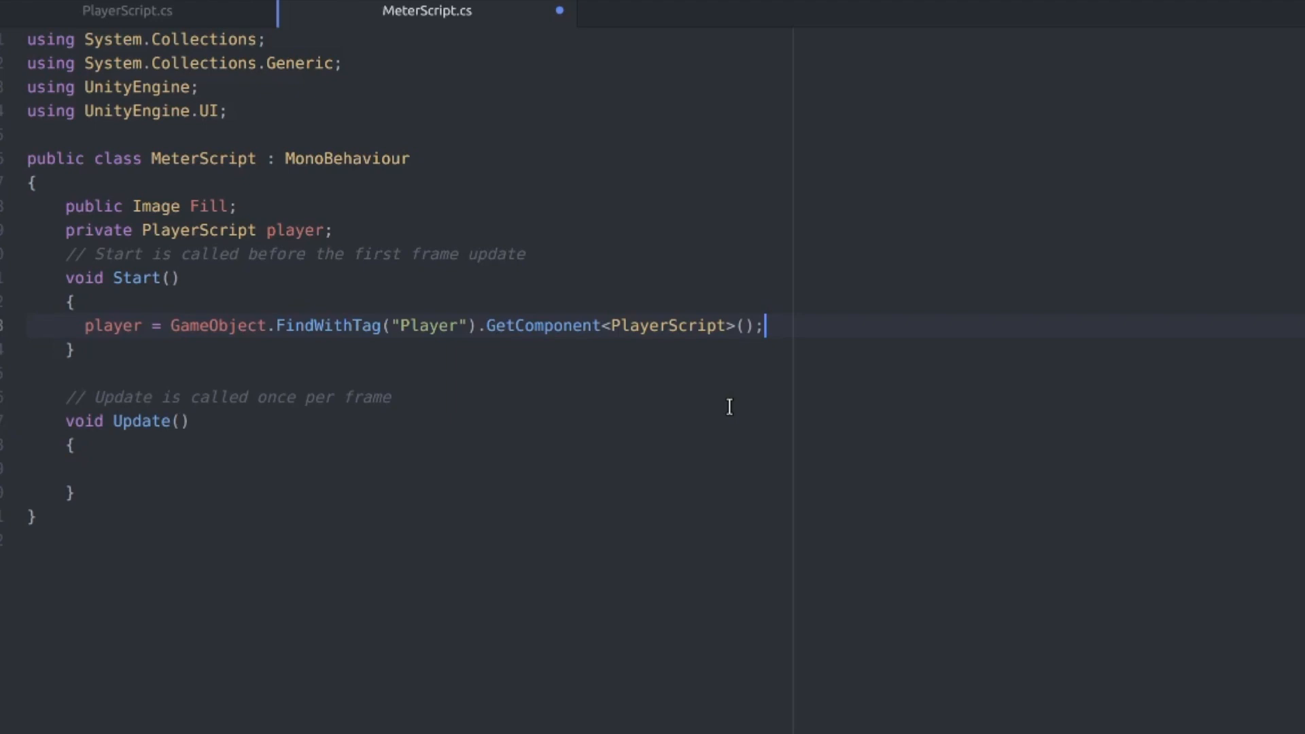
Set Fill.fillAmount to player.health / player.maxHealth in Update
text(F)
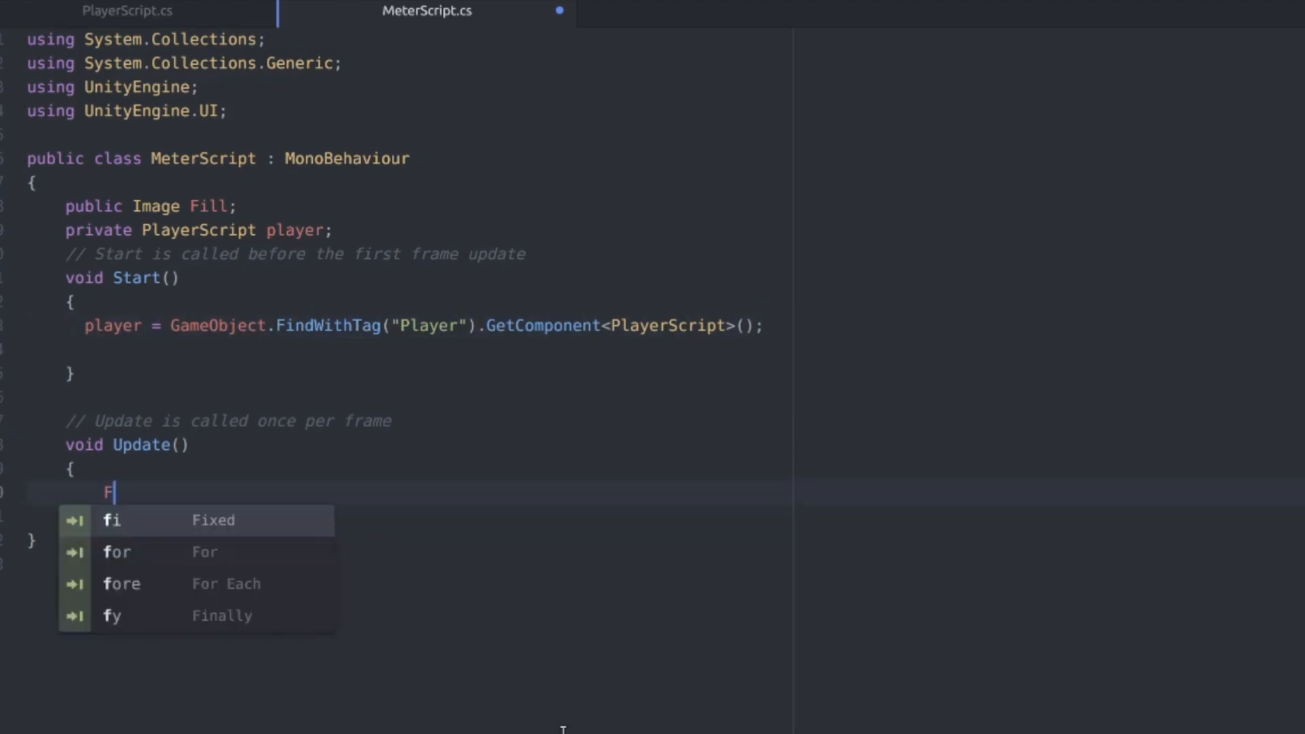
text(ill.fillA)
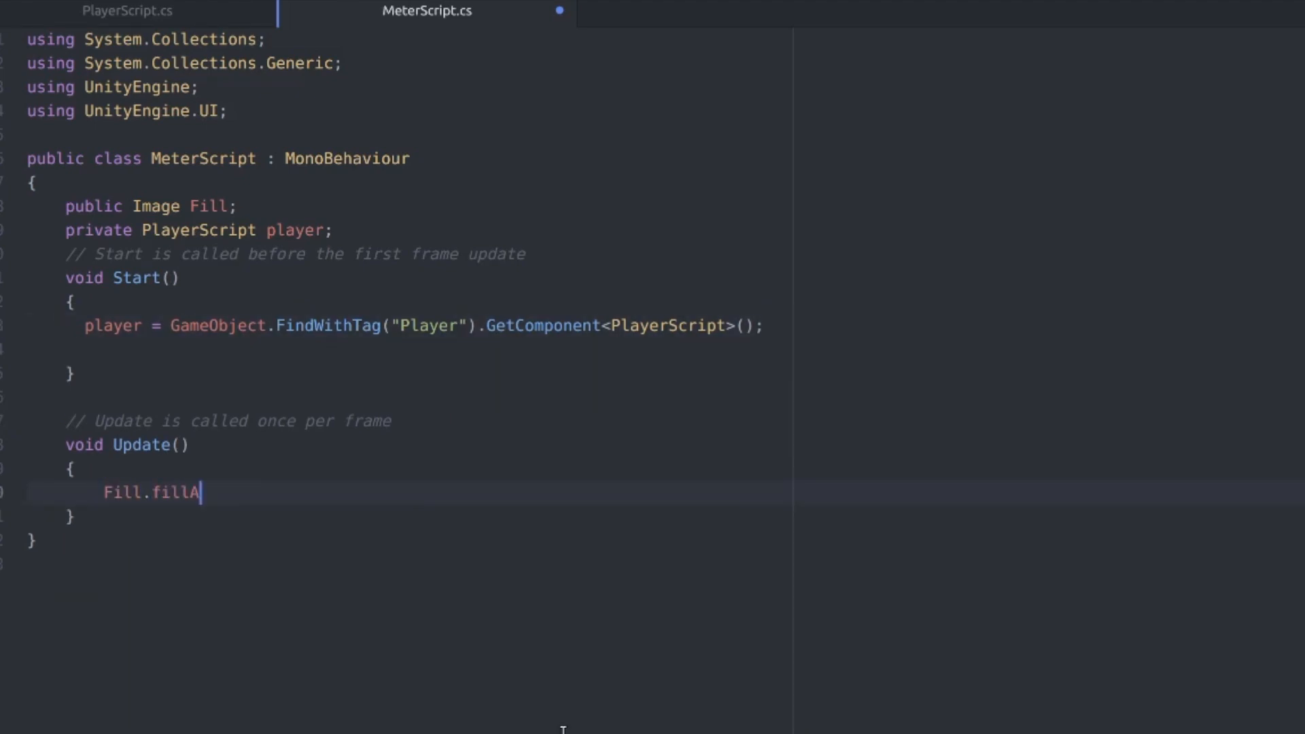
text(mount = player.health/pl)
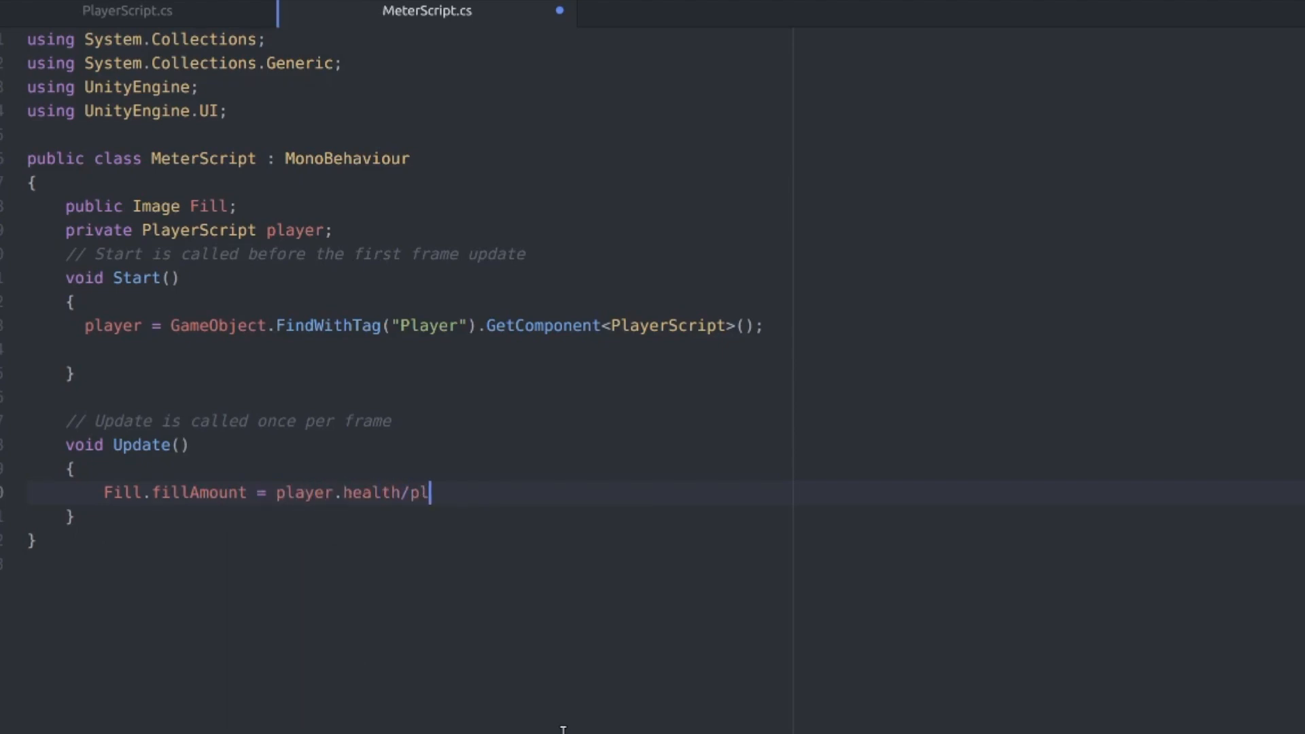
text(ayer.maxHealth)
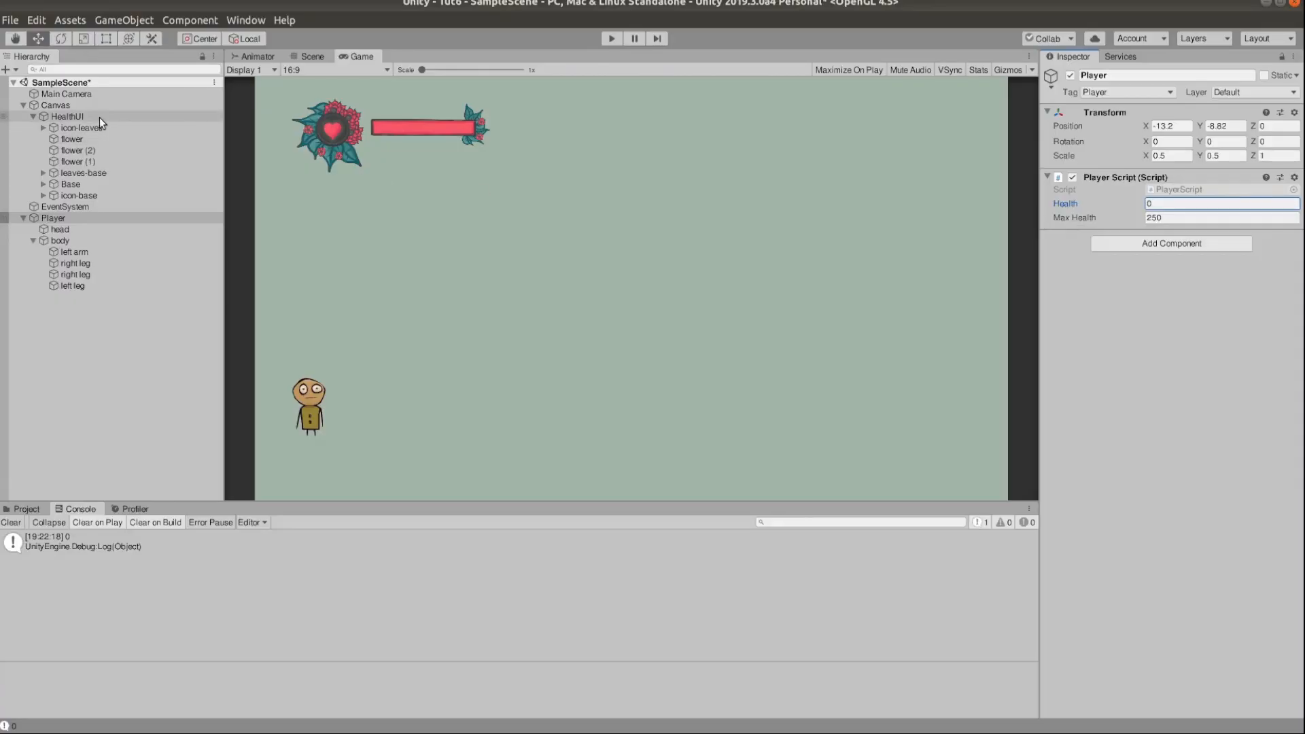
Select HealthUI to inspect MeterScript, then expand Base and select its Fill image
click(67, 115)
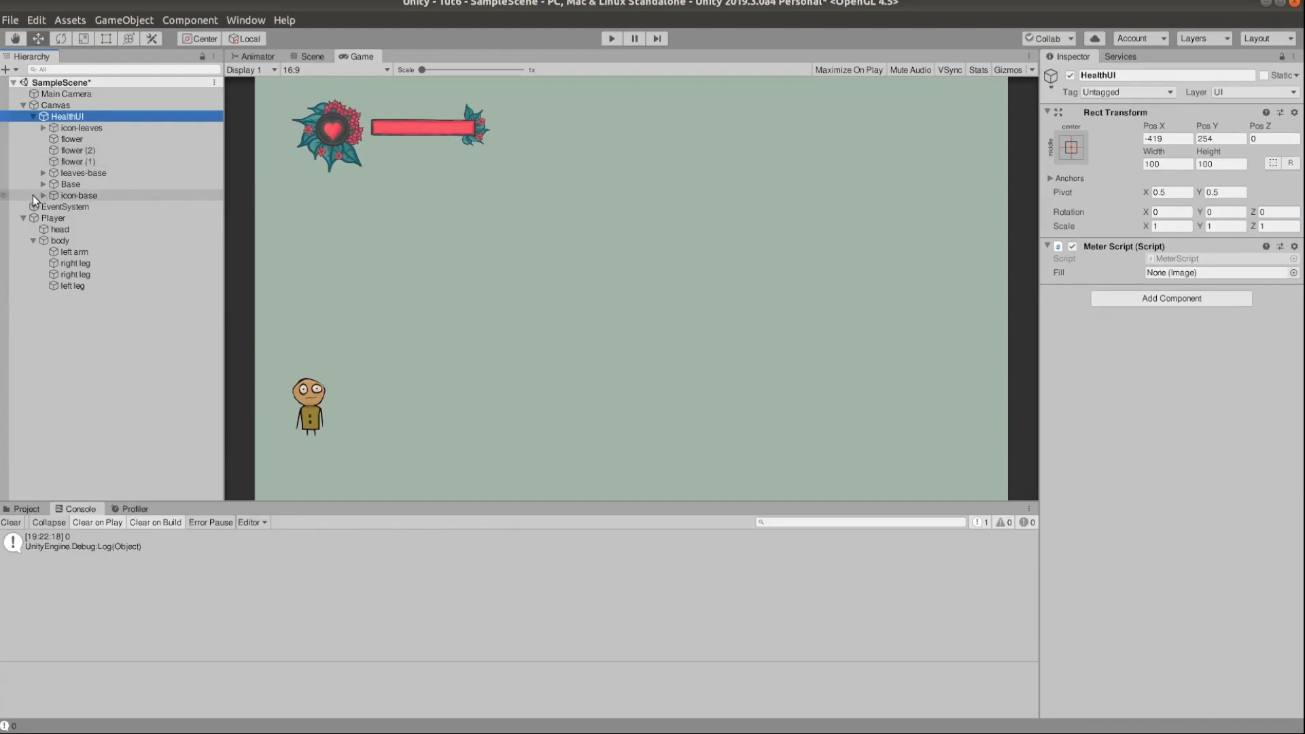
click(43, 184)
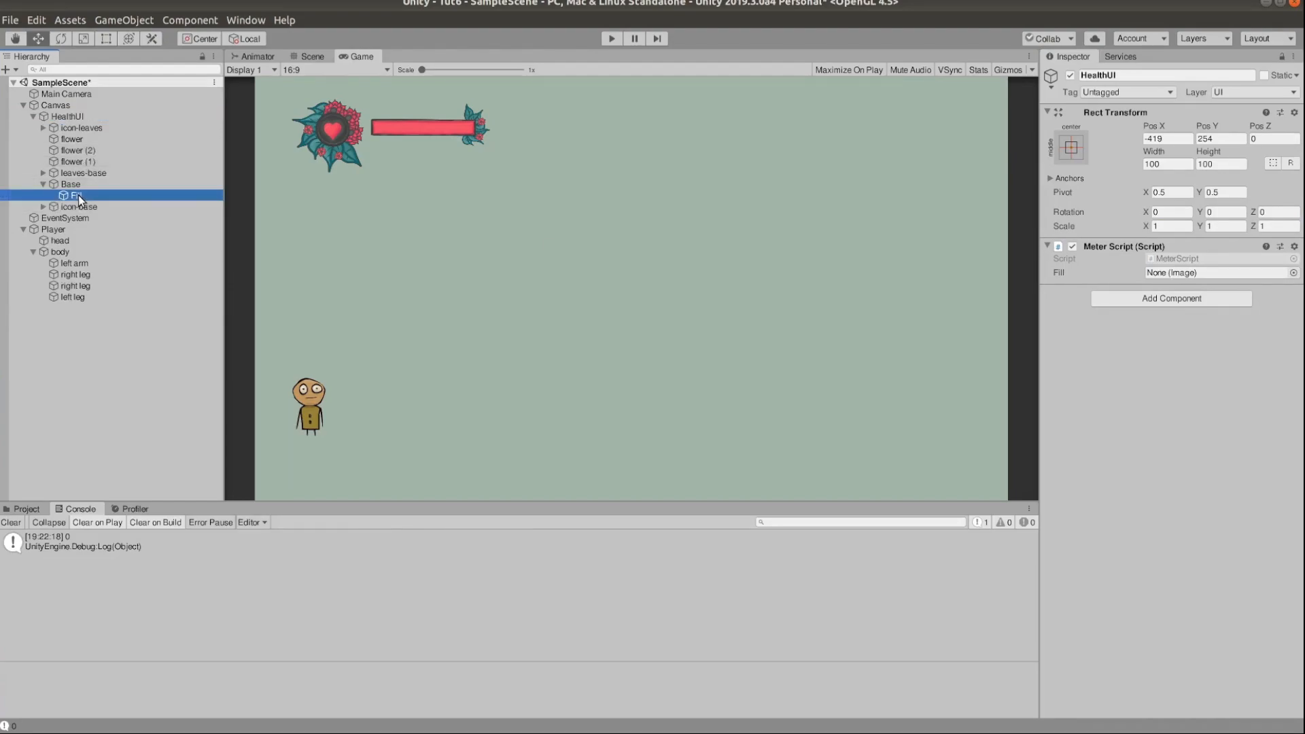
click(55, 231)
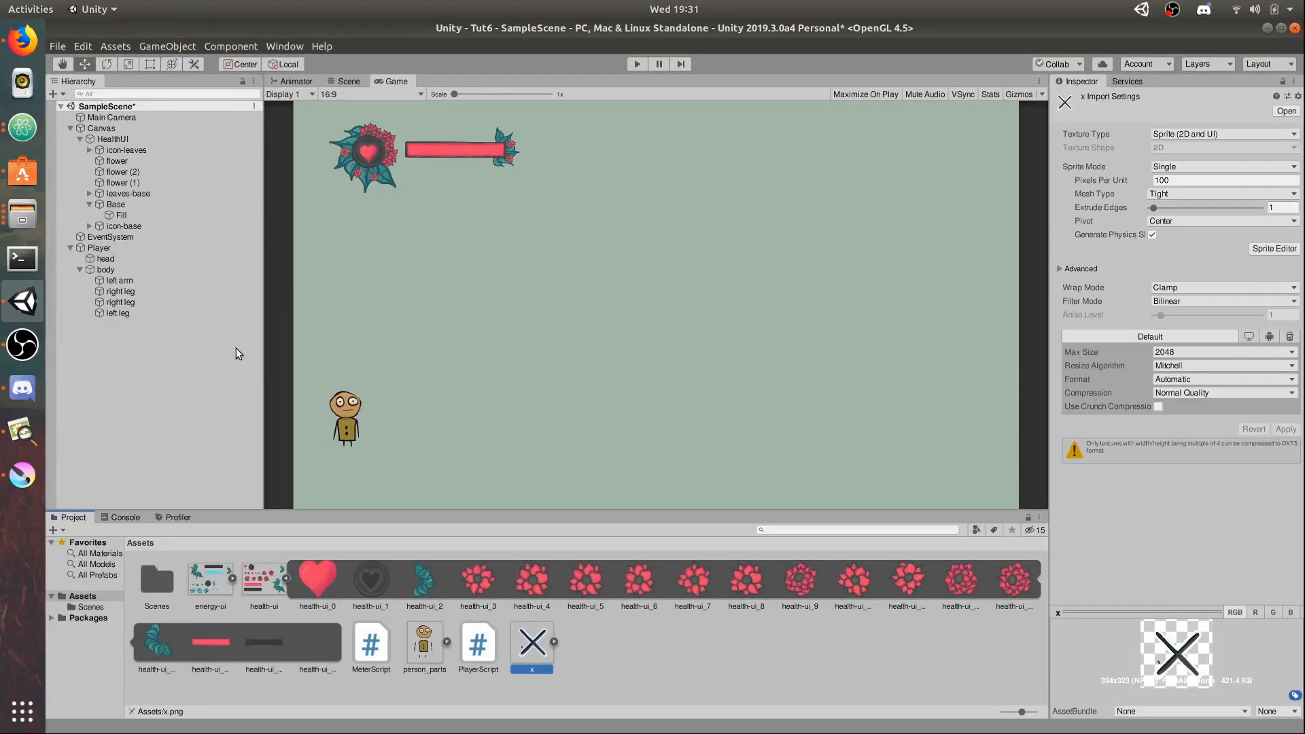
Start creating a new UI Image under icon-base for the dead icon
right_click(124, 225)
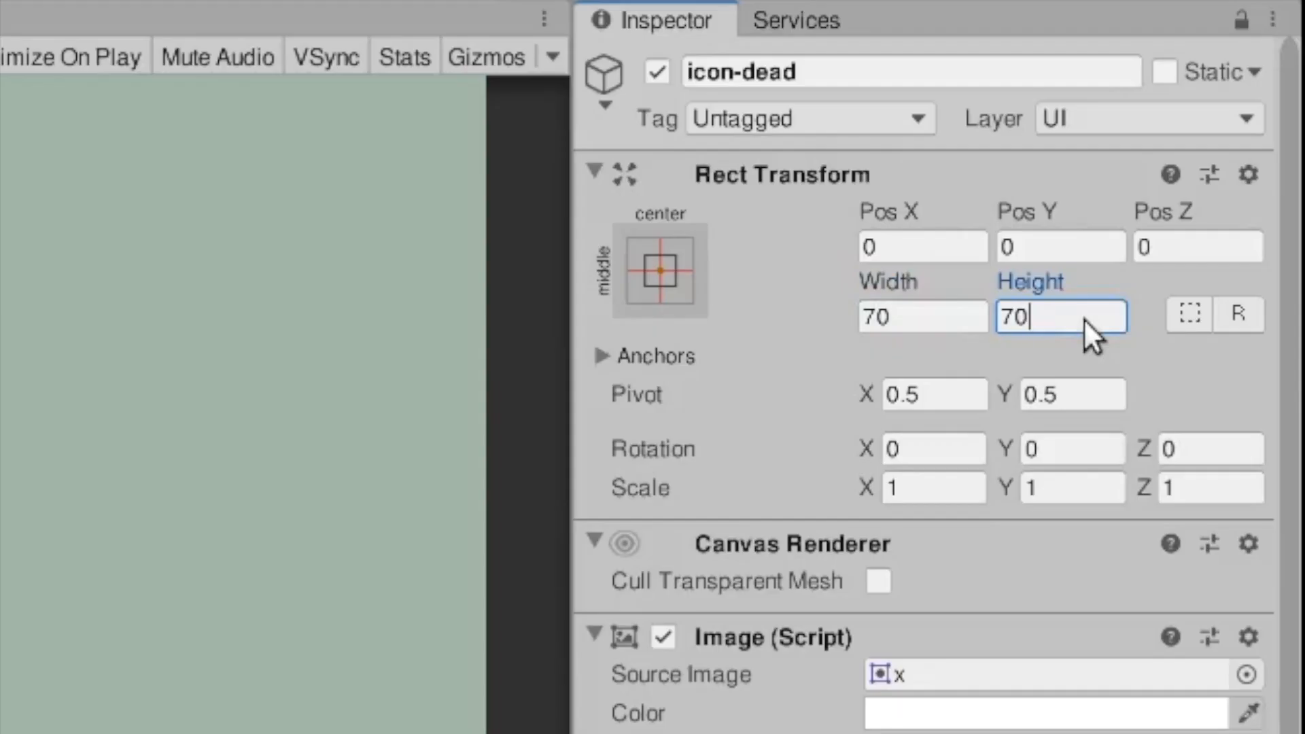
mouse_move(672, 74)
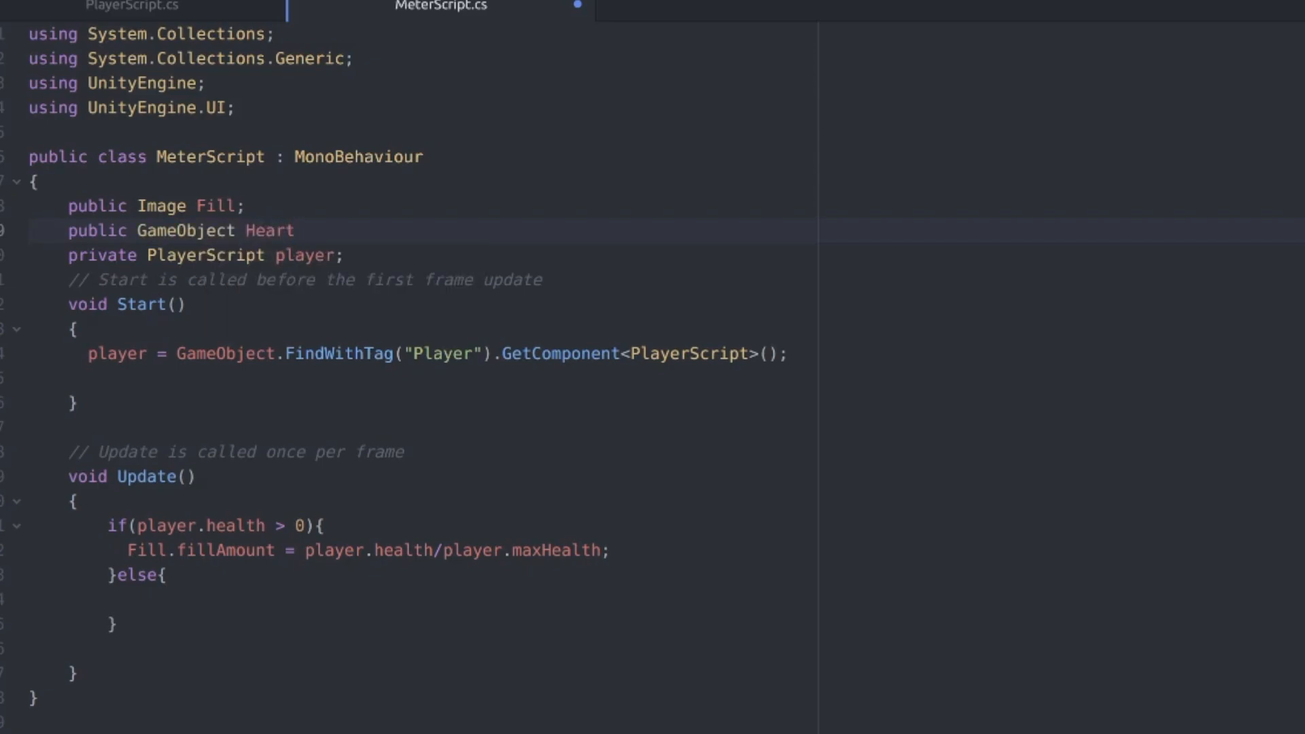
Declare public GameObject fields HeartIcon and DeadIcon in MeterScript
text(Icon;)
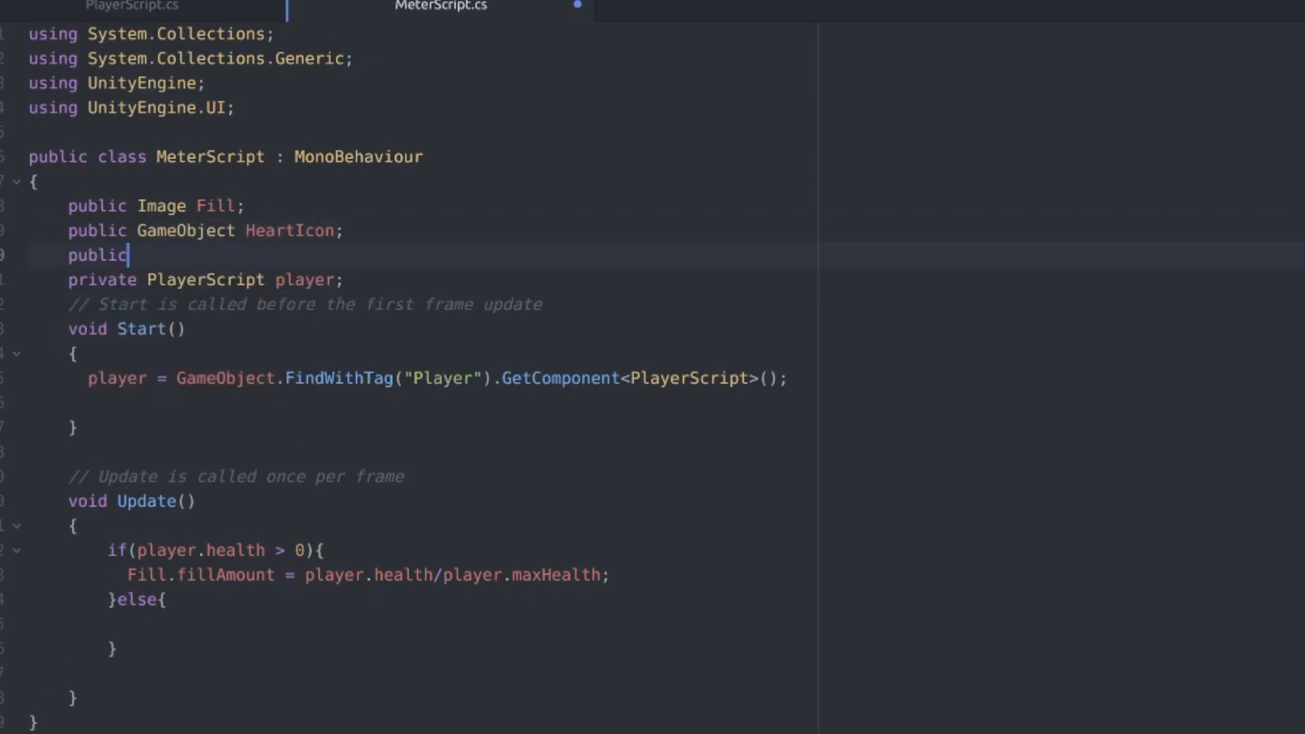
text(GameObject)
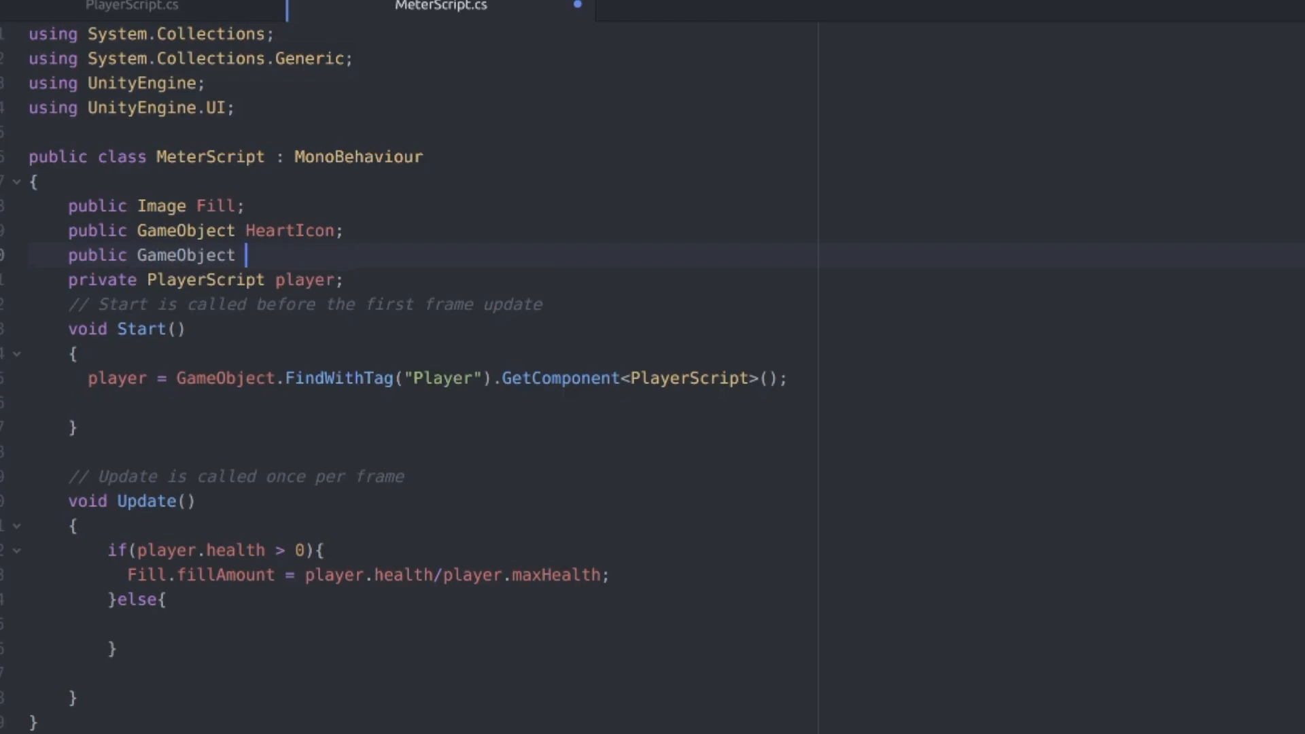
text(DeadIcon;)
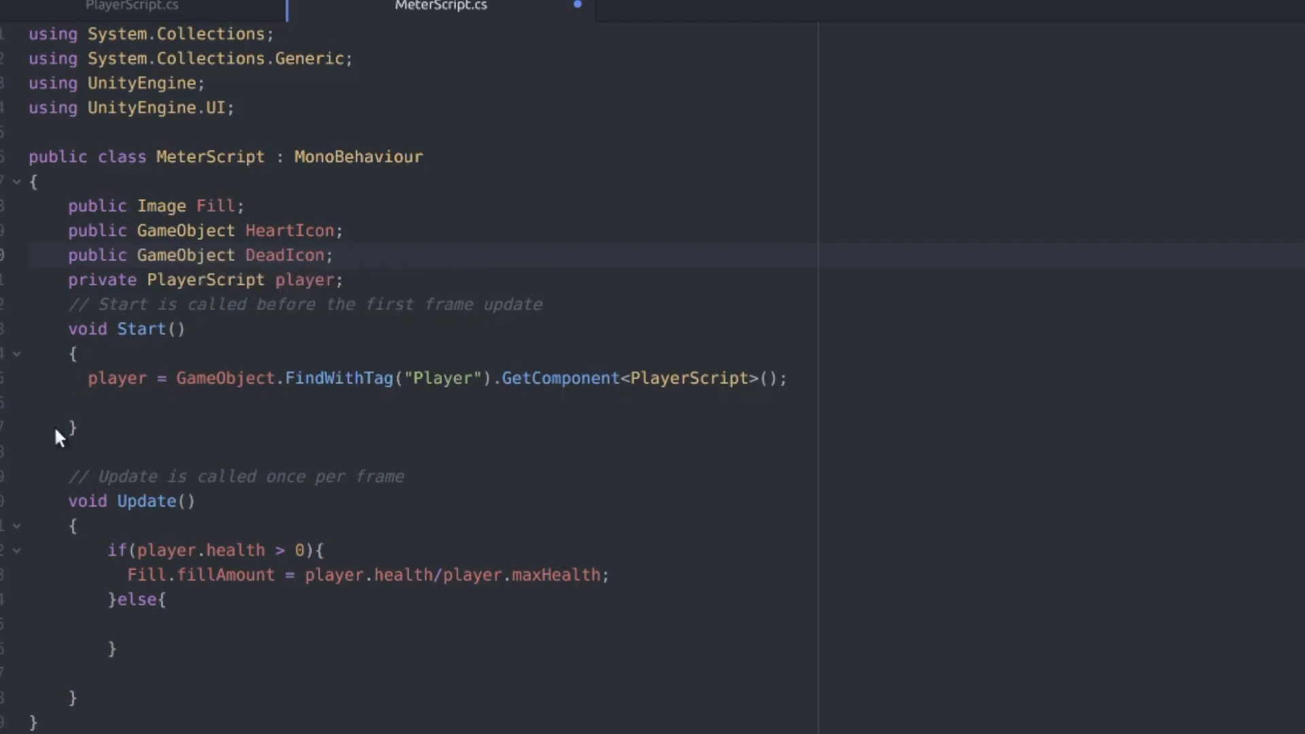
In the else branch set HeartIcon inactive and DeadIcon active, then return to Unity
click(232, 625)
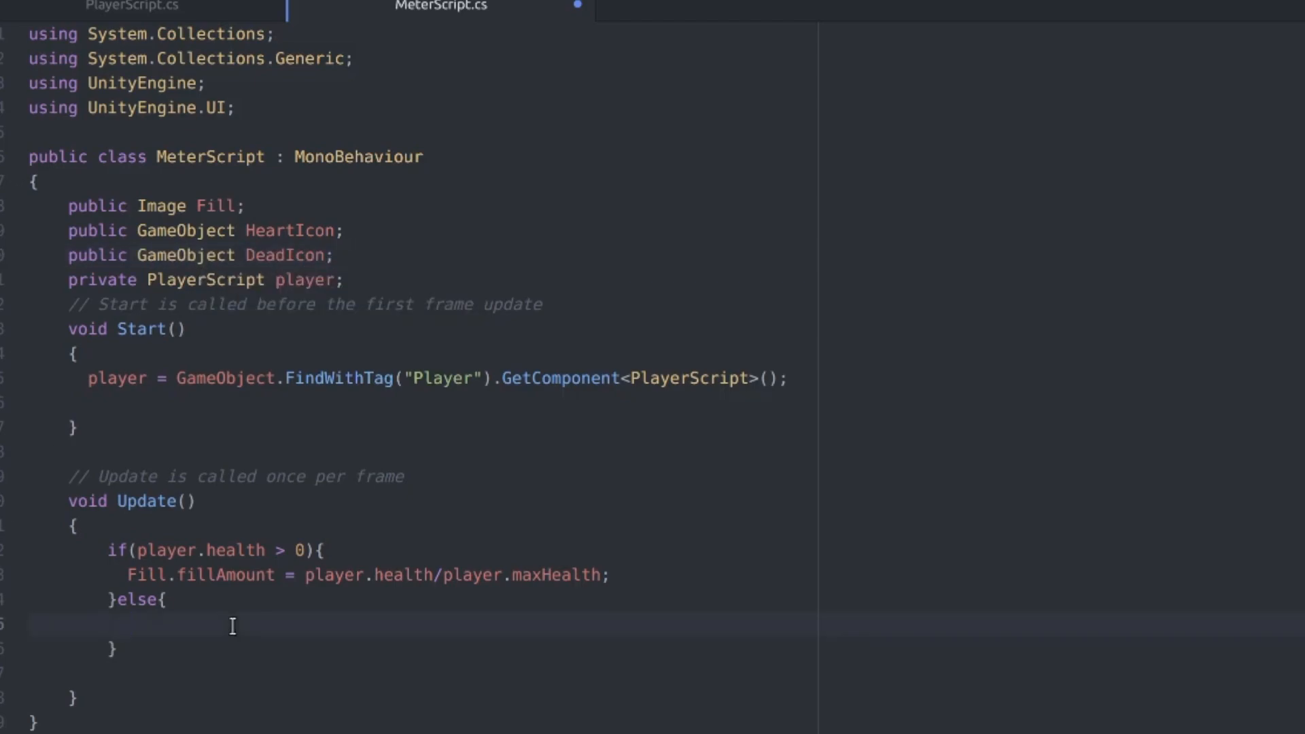
text(HeartIcon.SetActive)
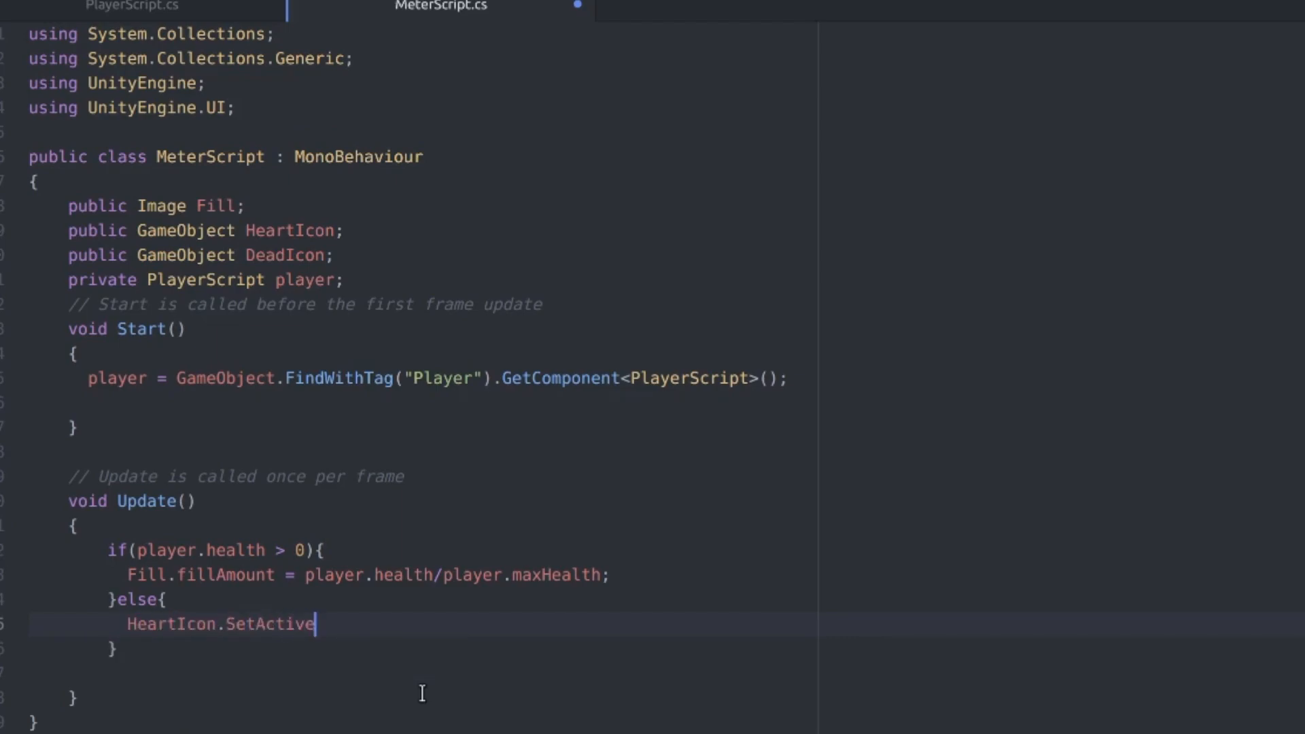
text((false);)
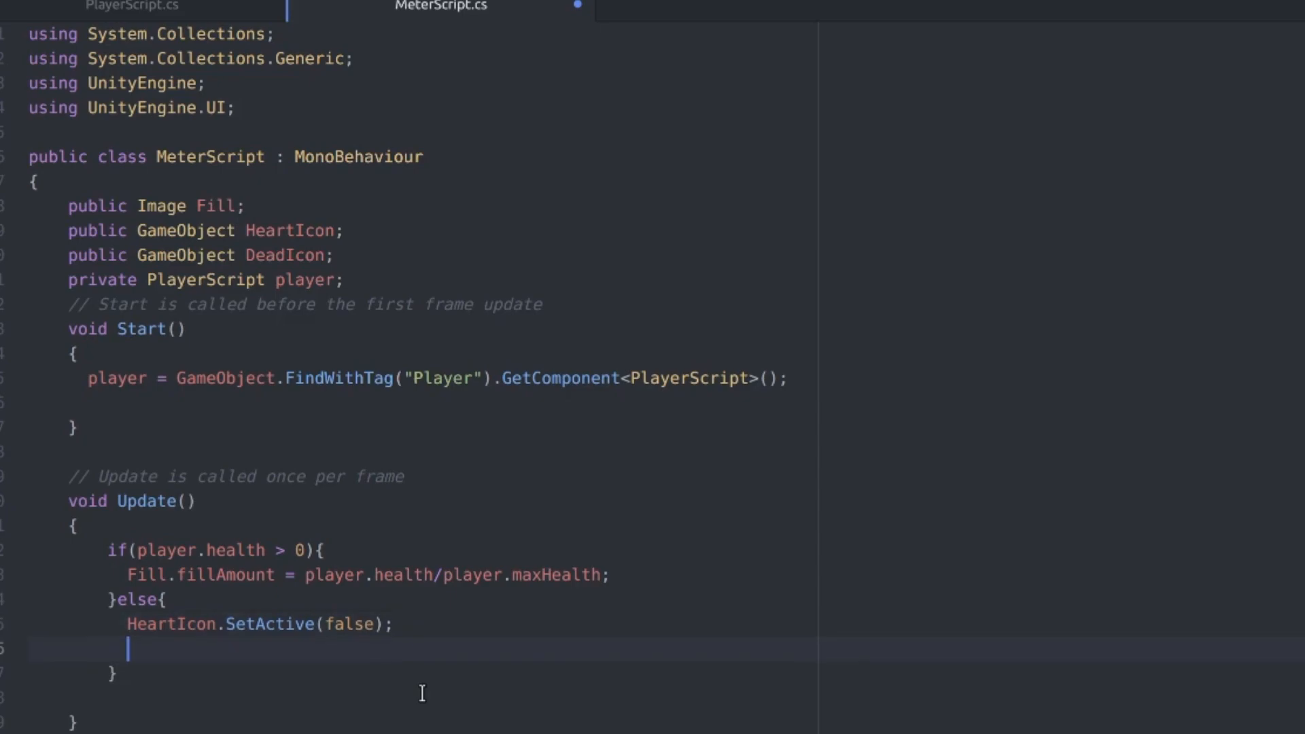
text(DeadIcon.SetActive)
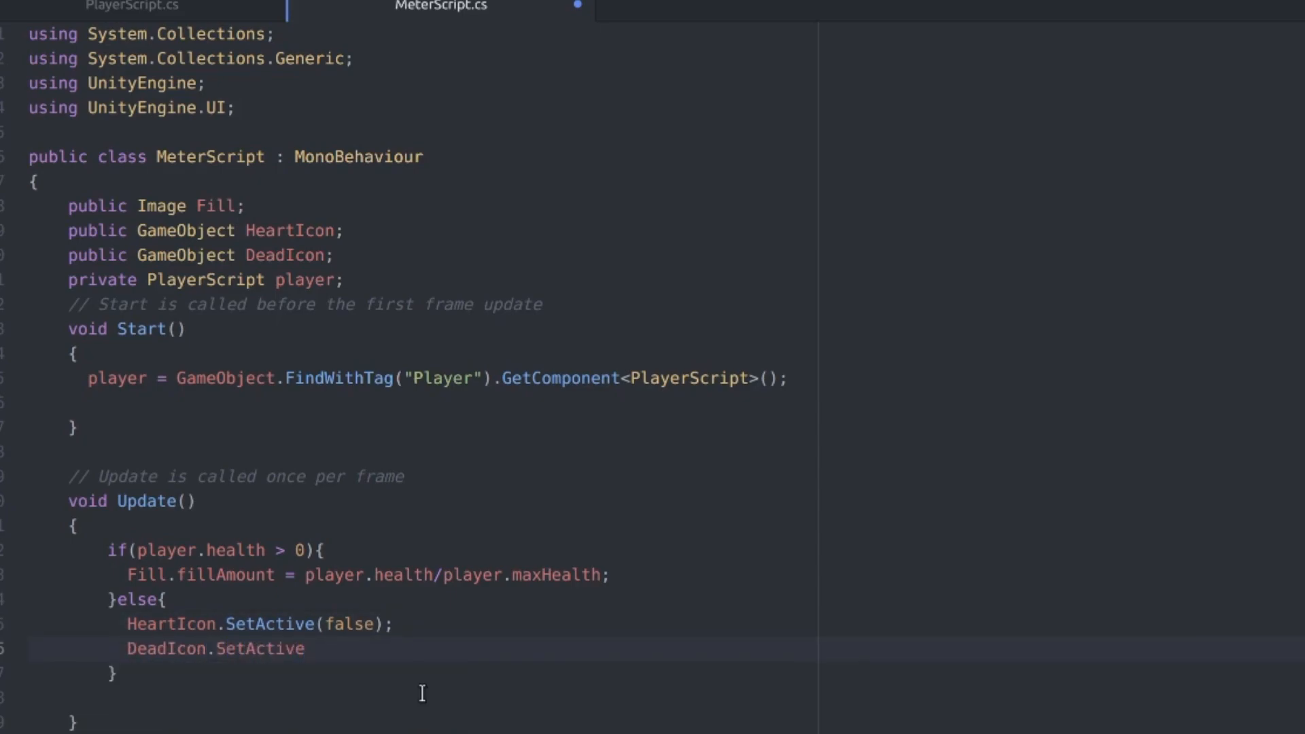
text((true);)
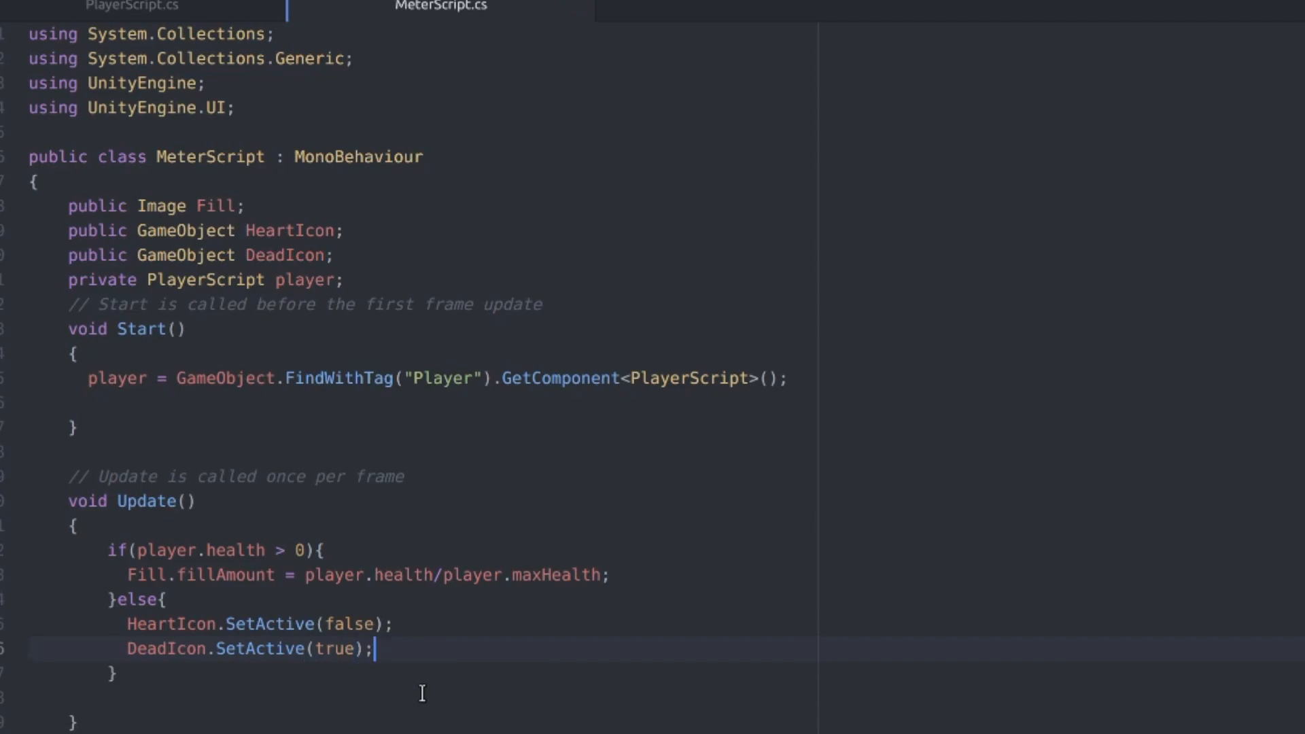
click(647, 6)
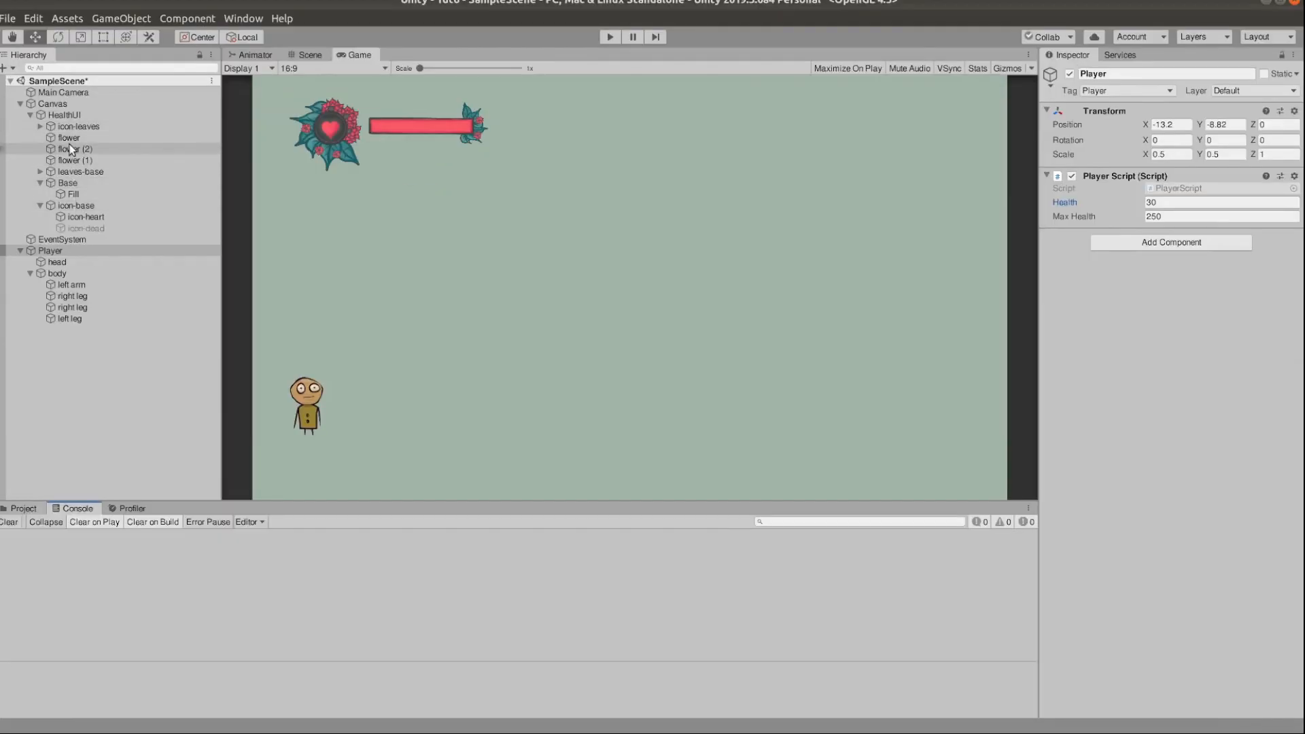
Select HealthUI and begin assigning icons to the Meter Script's new slots
click(65, 115)
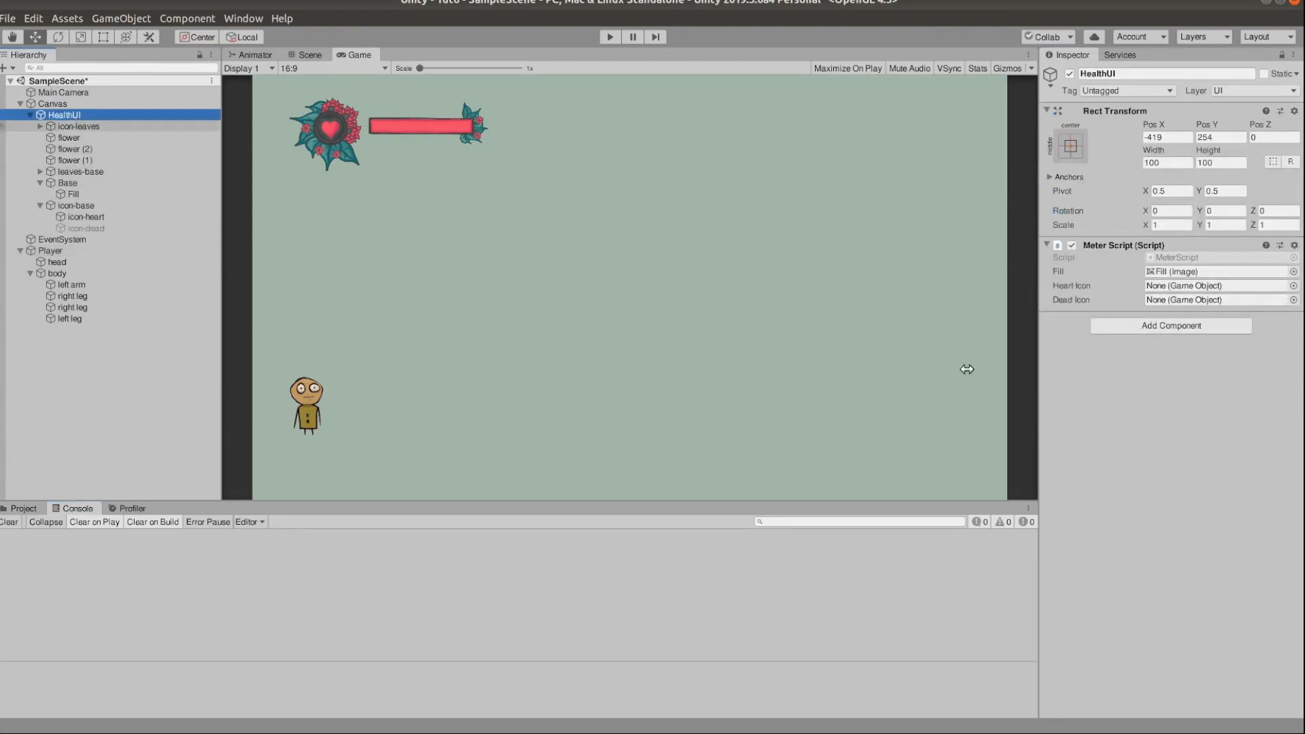
click(85, 216)
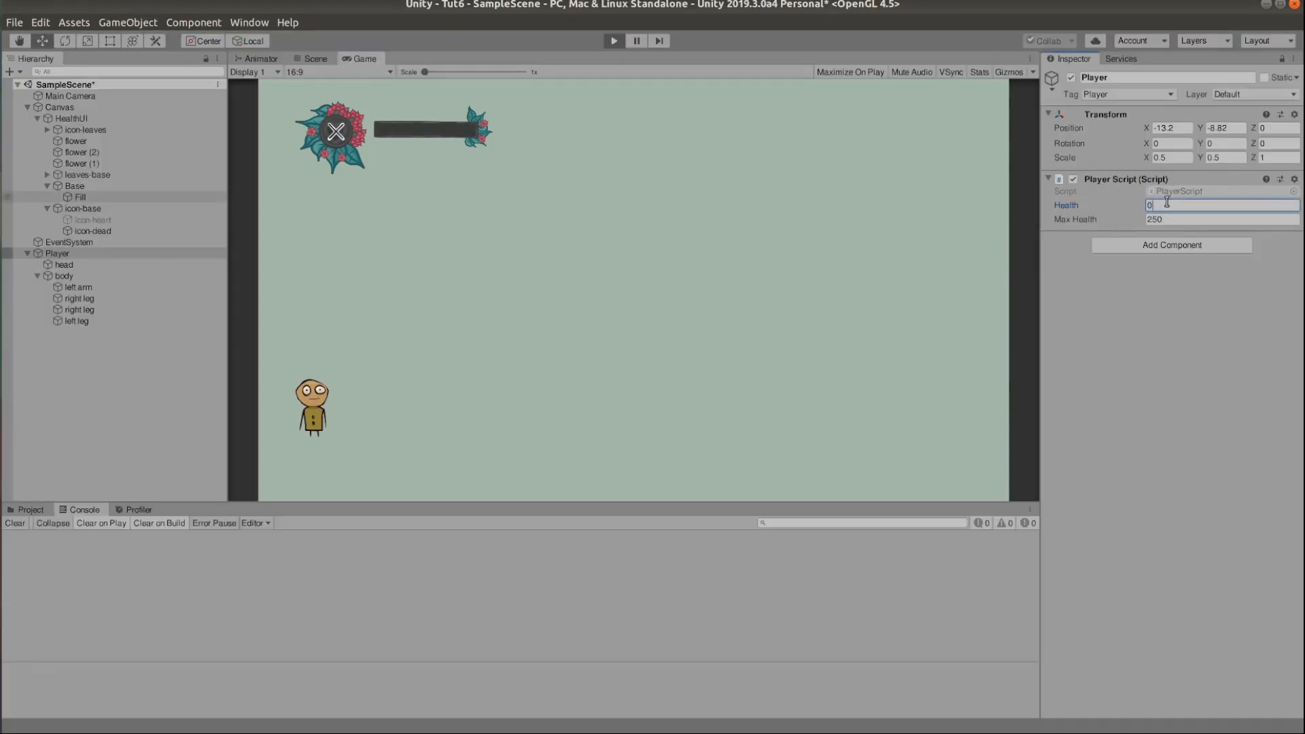
mouse_move(643, 372)
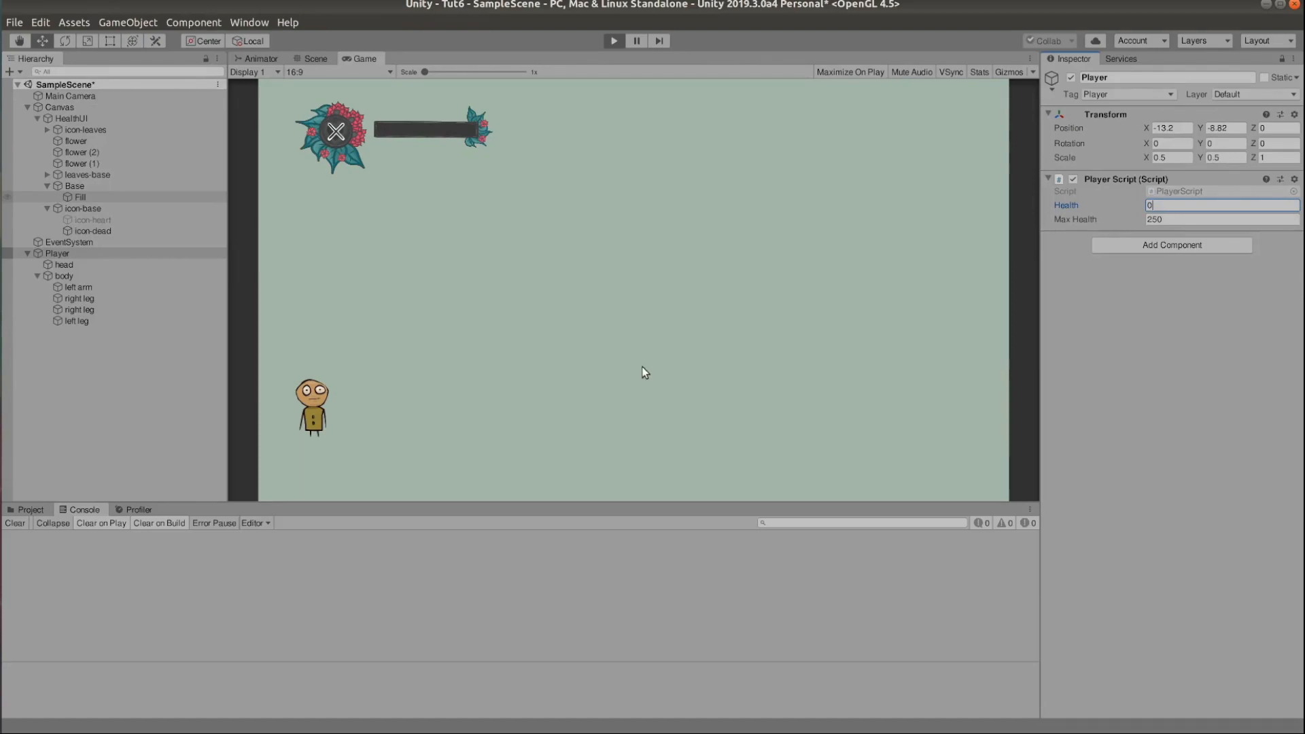
mouse_move(615, 60)
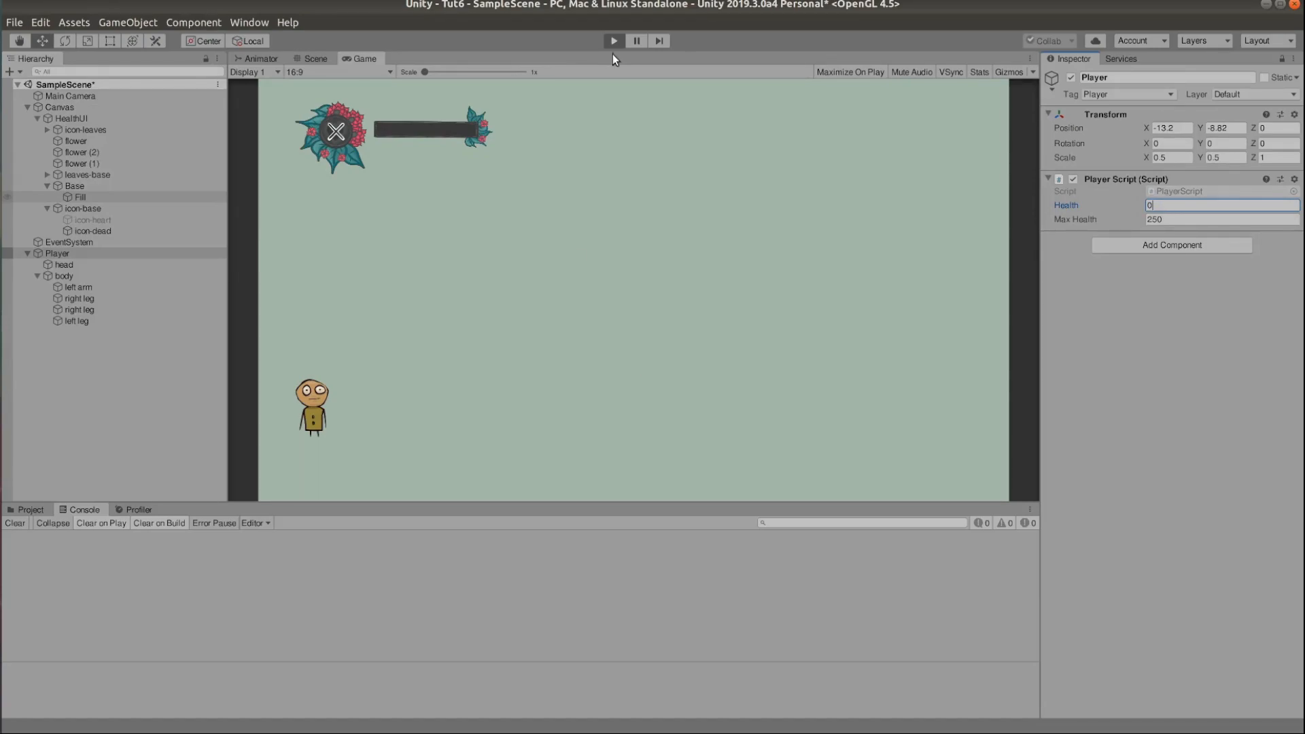